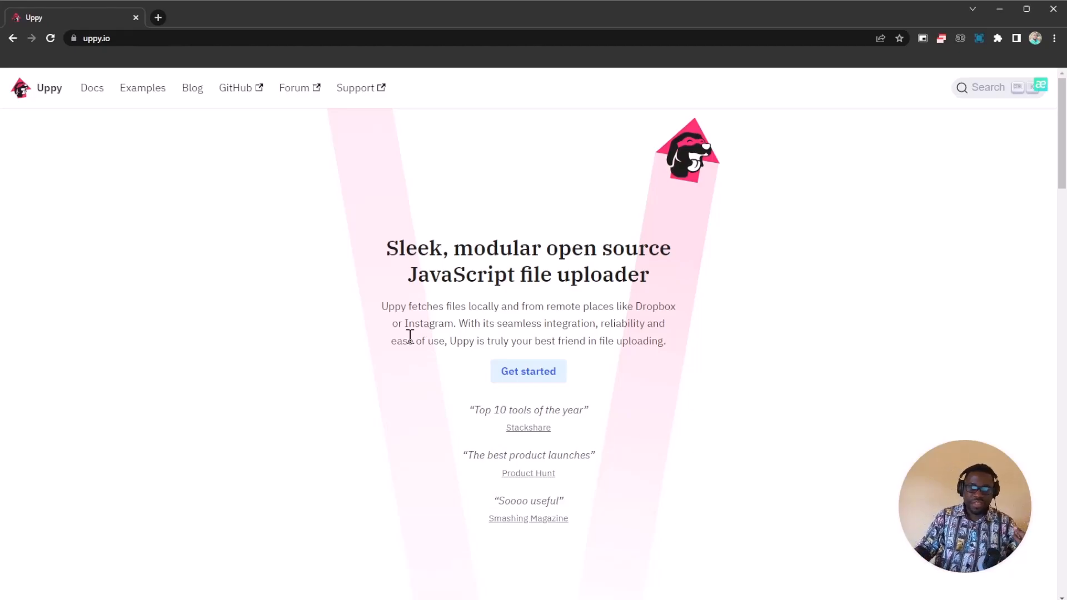
mouse_move(152, 240)
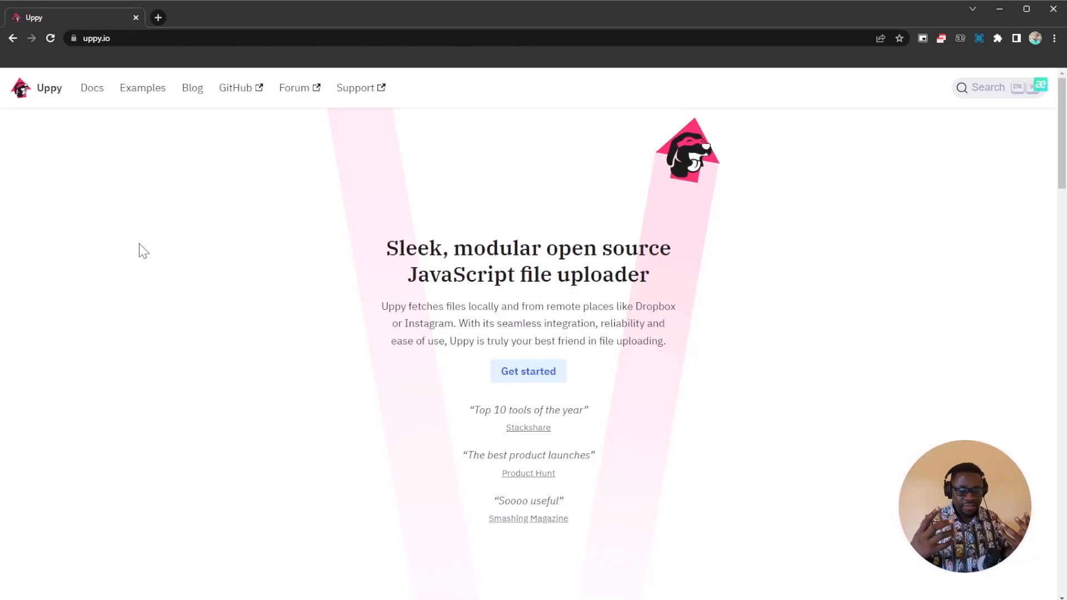
mouse_move(92, 92)
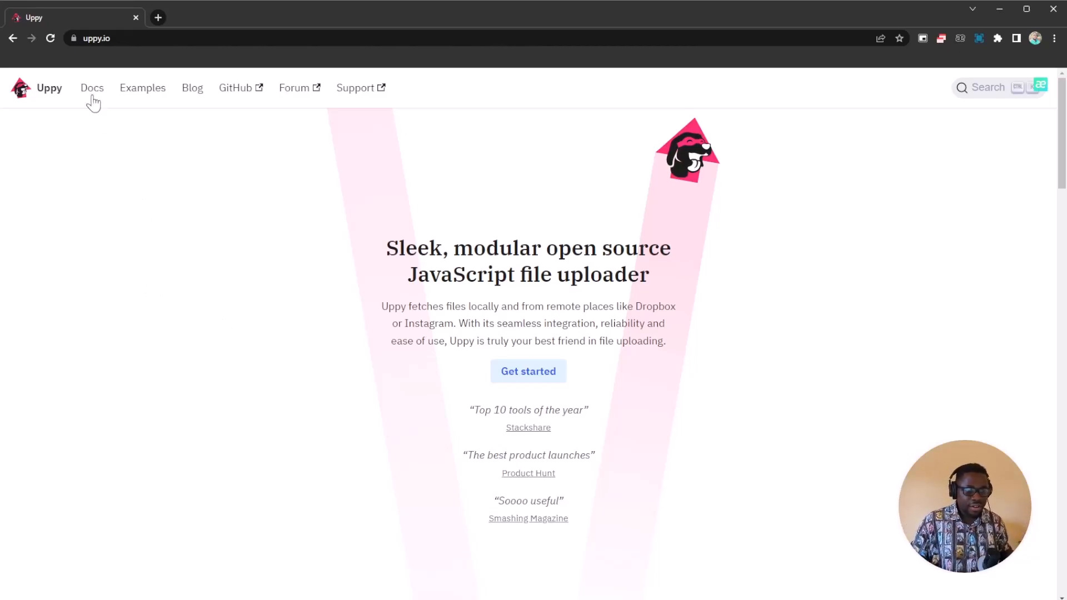
mouse_move(266, 216)
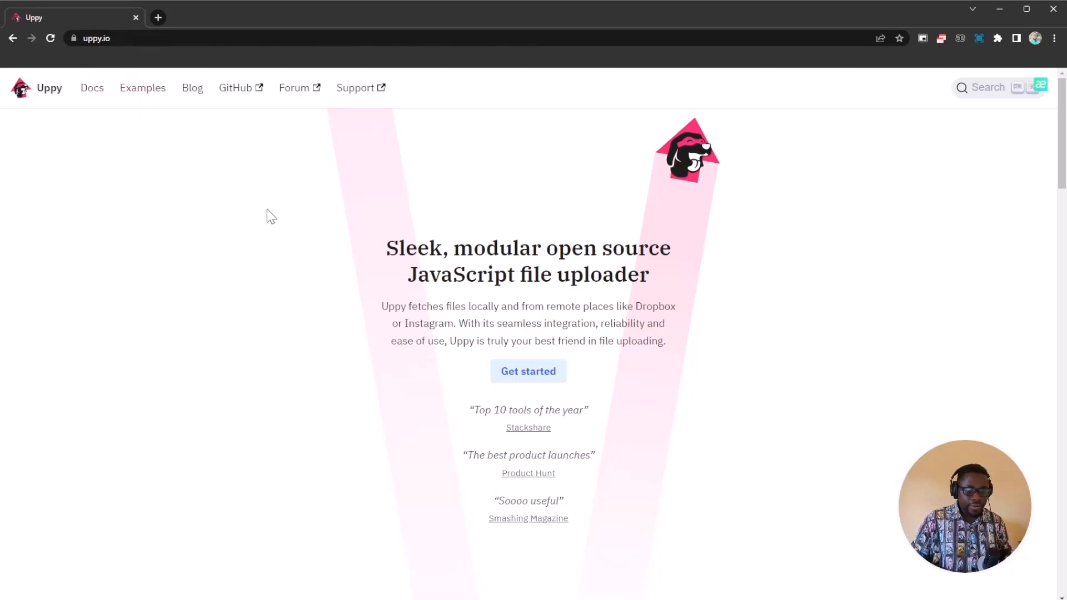
mouse_move(531, 281)
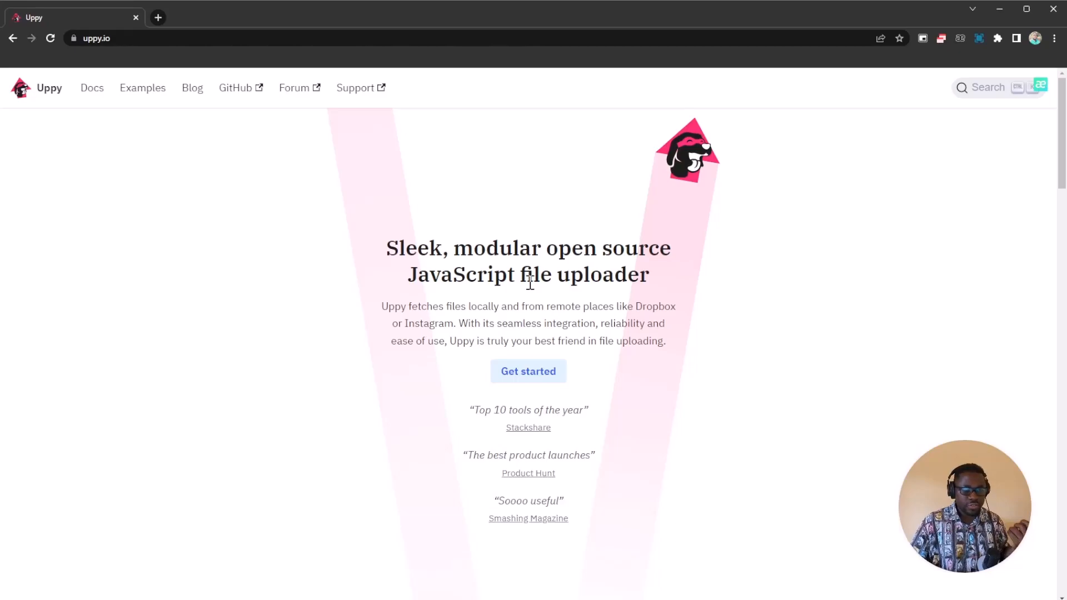
mouse_move(597, 307)
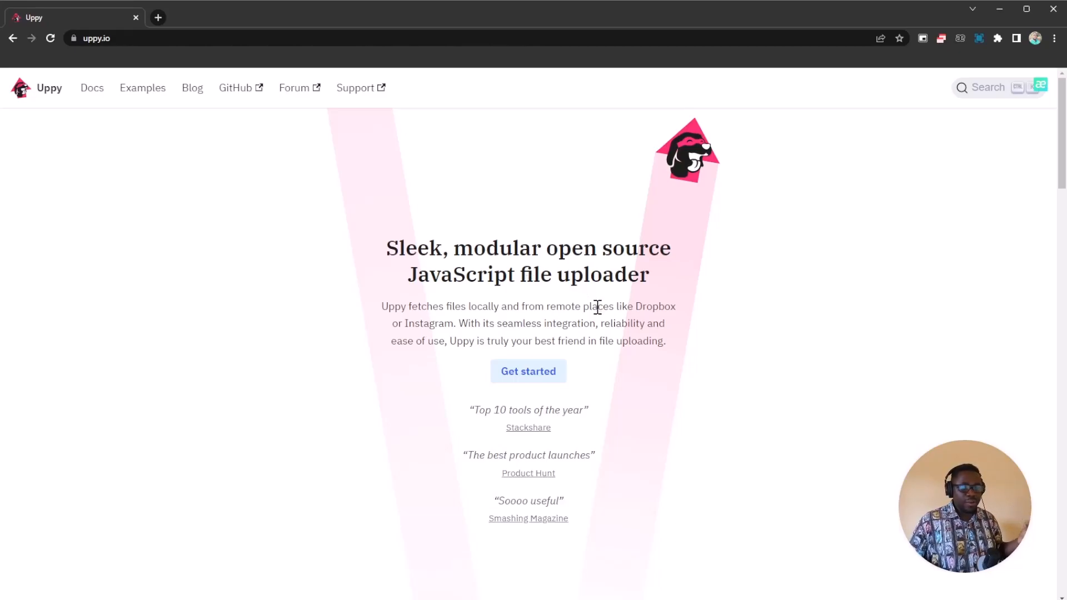
mouse_move(551, 288)
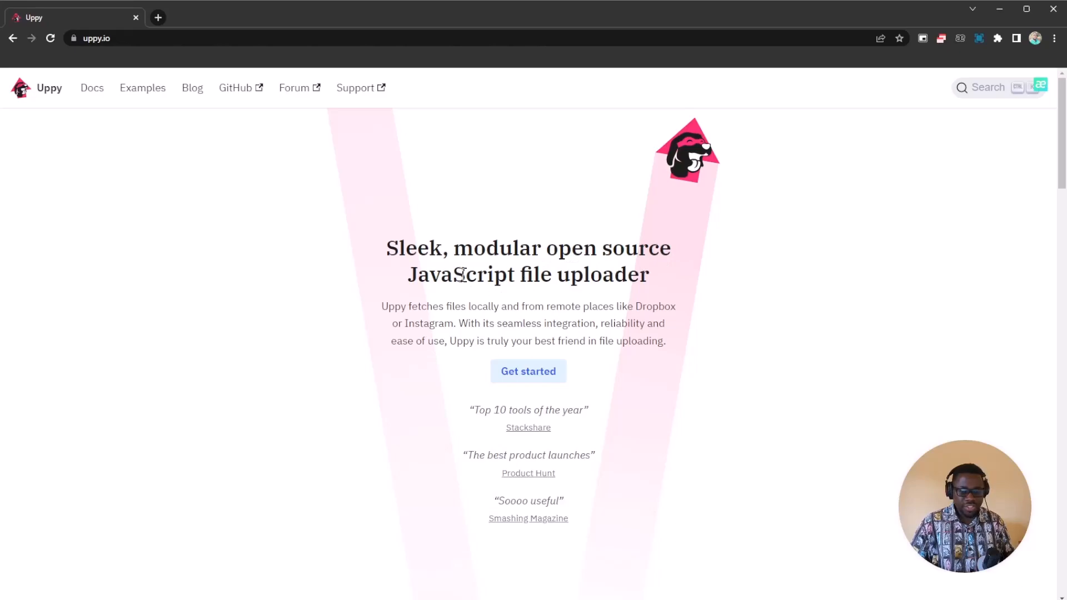
mouse_move(614, 303)
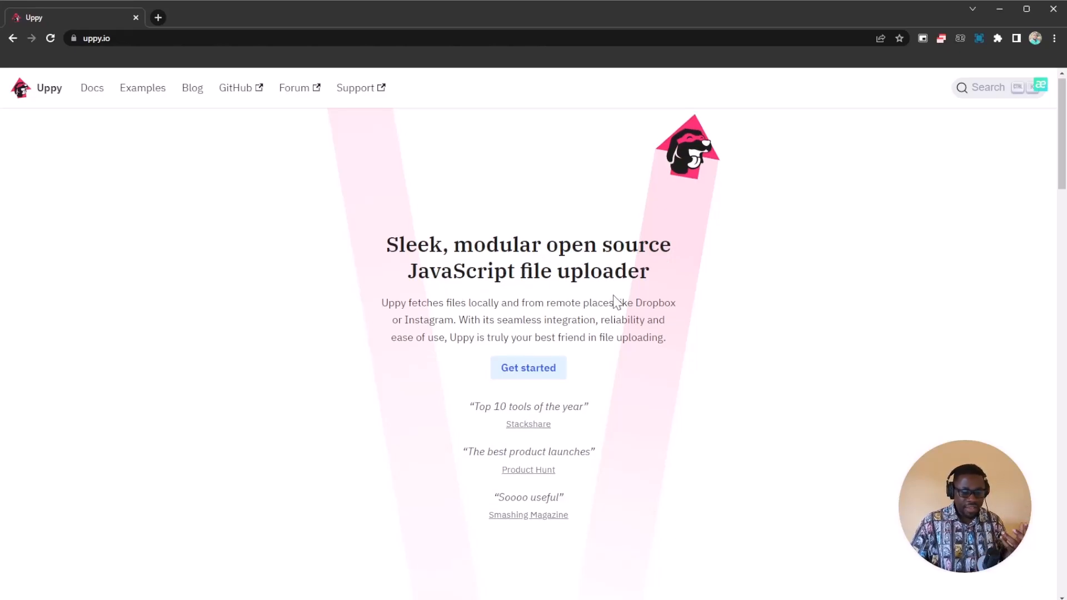
Step: Scroll the homepage past the testimonials to the Dashboard demo with import sources and setup code
scroll(down, 3)
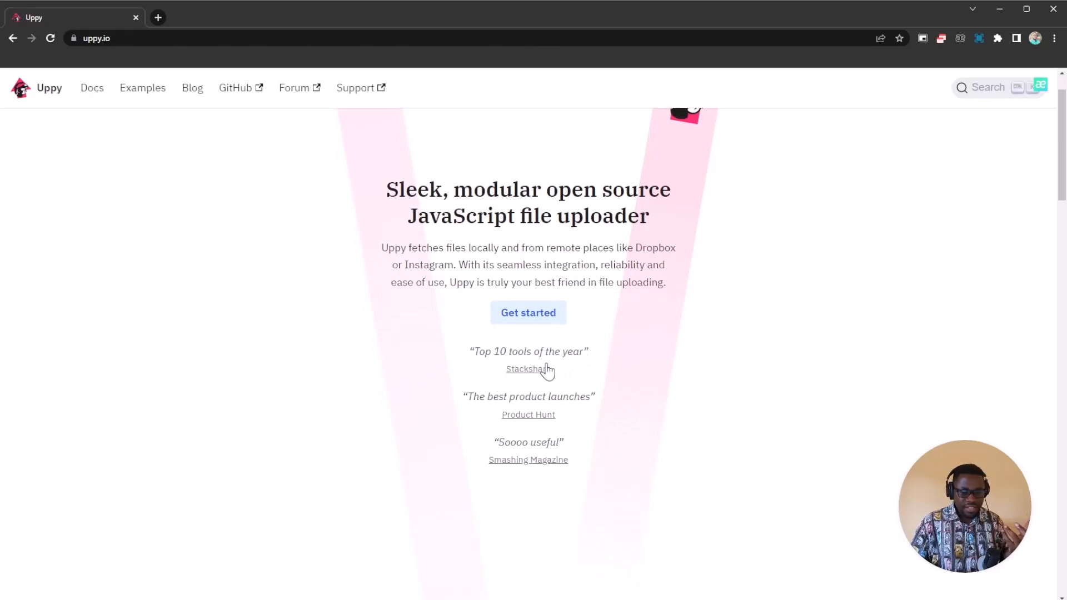
mouse_move(570, 407)
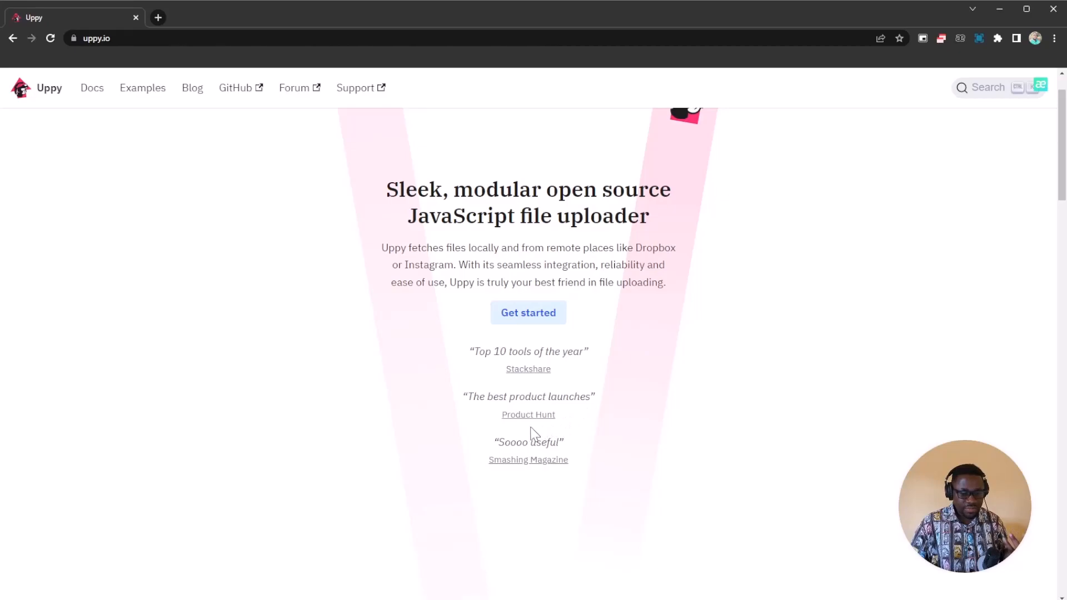
mouse_move(570, 448)
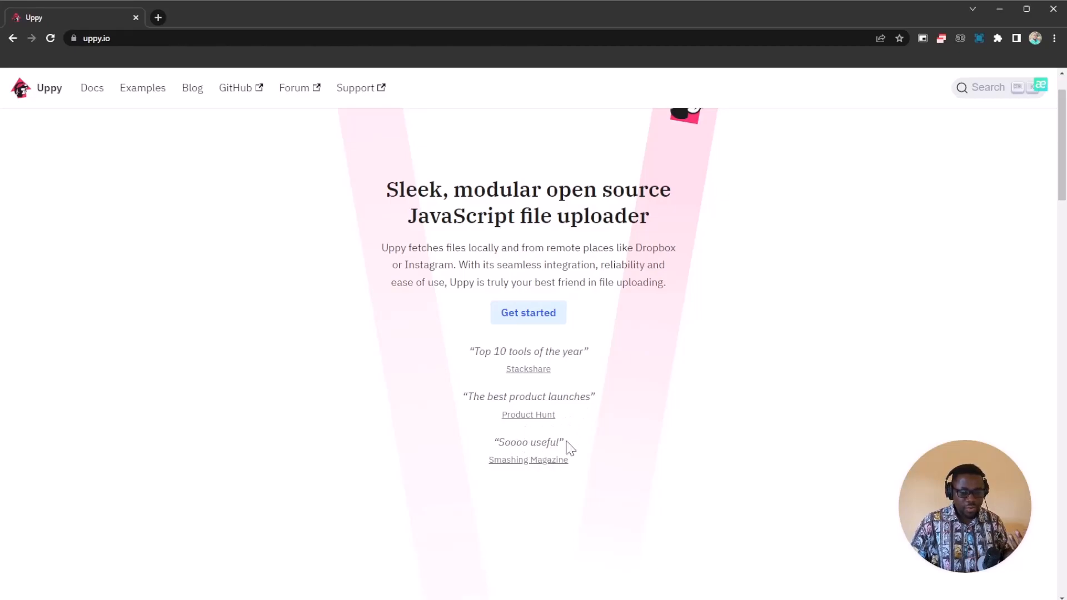
mouse_move(575, 472)
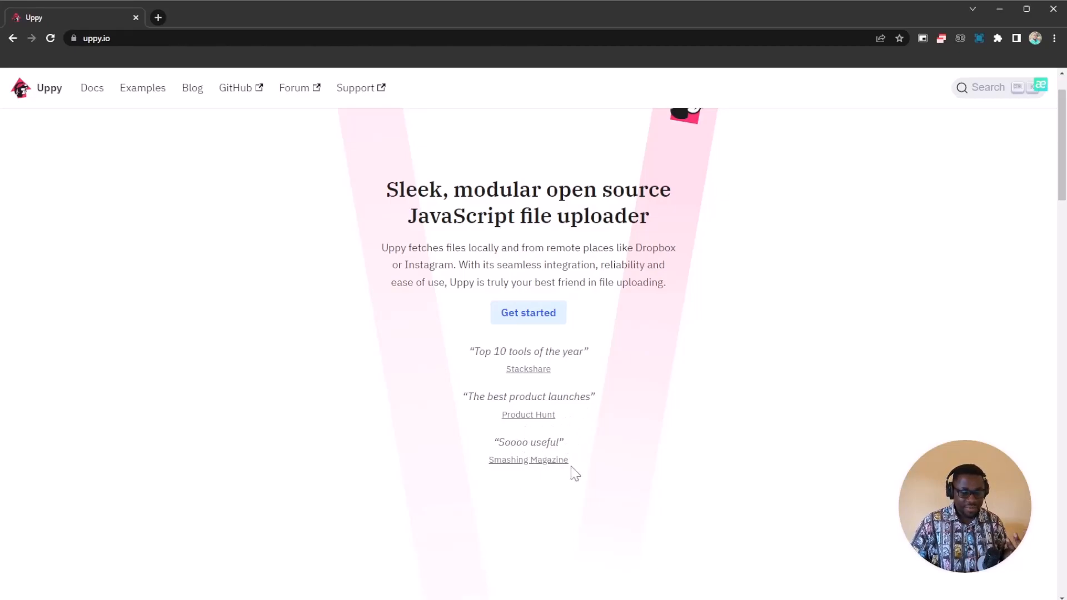
mouse_move(547, 287)
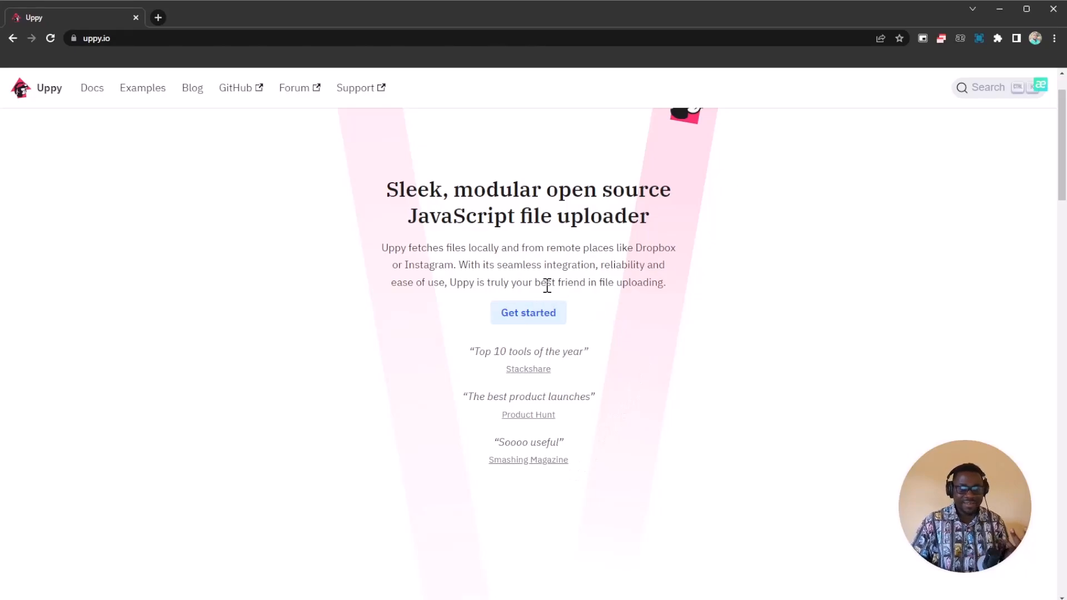
scroll(down, 3)
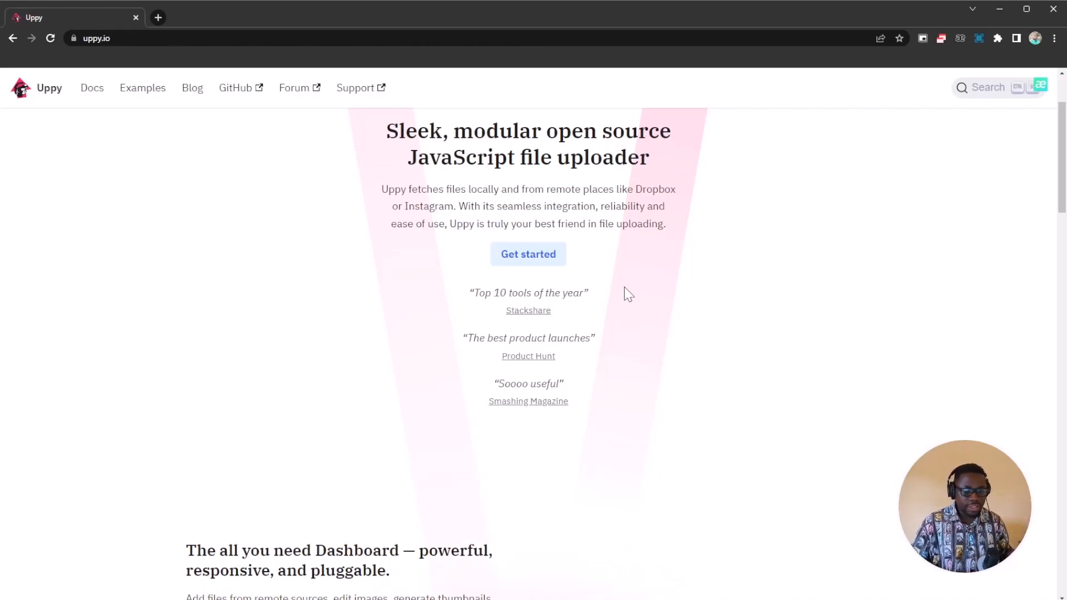
scroll(down, 3)
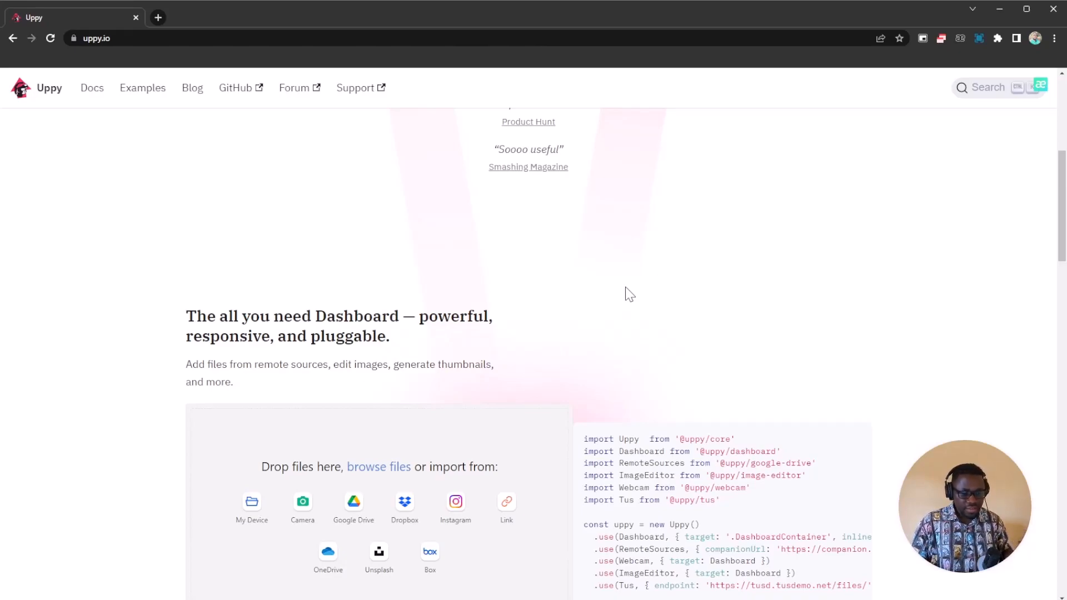
Step: Scroll slightly further so the Dashboard demo and code sample stay in view, with the next section below
scroll(down, 3)
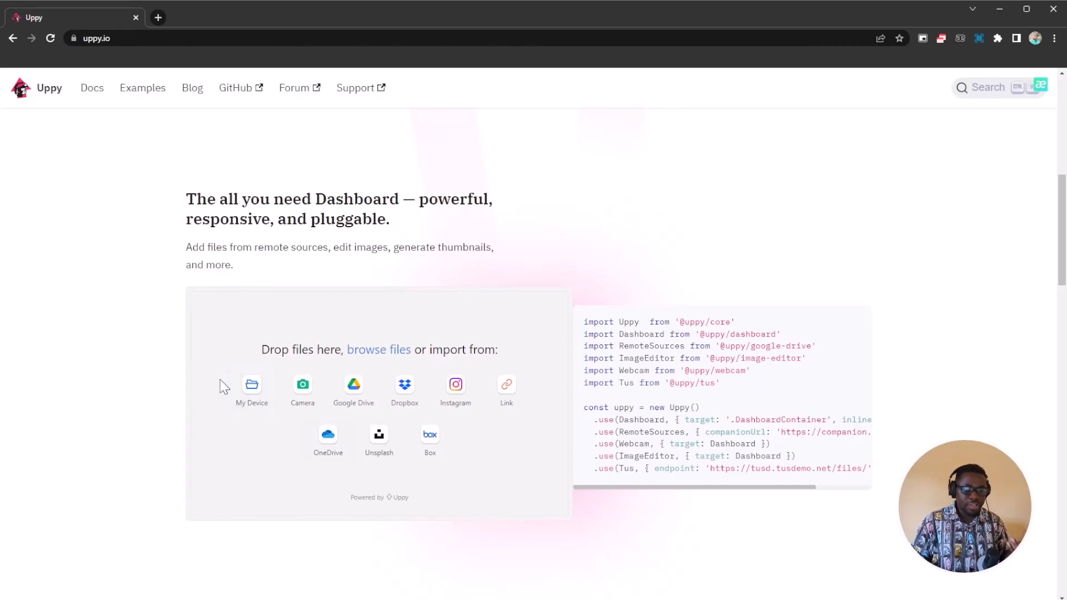
mouse_move(222, 378)
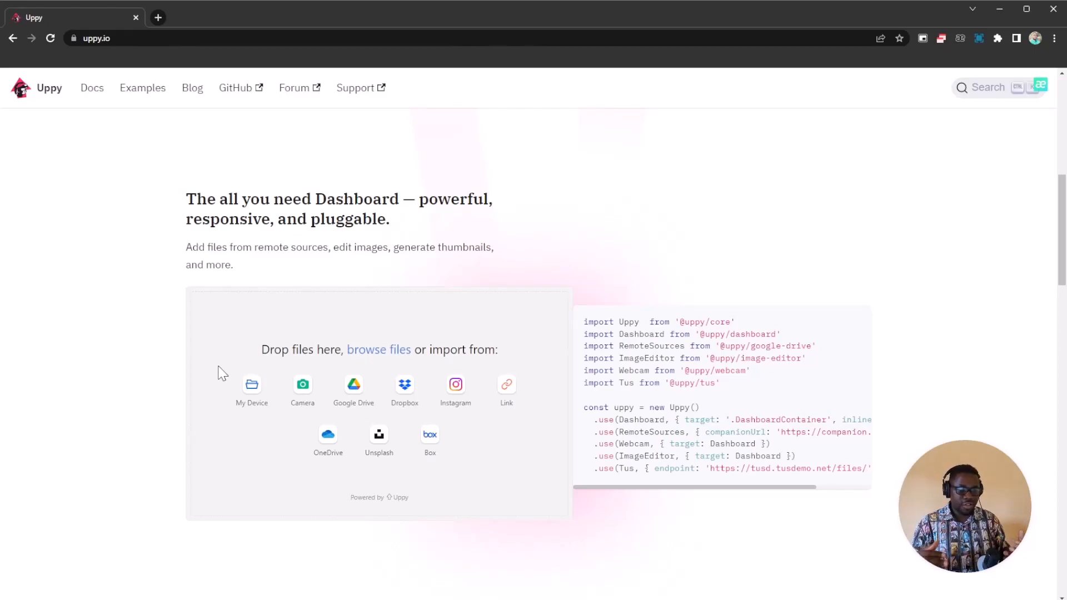
mouse_move(198, 398)
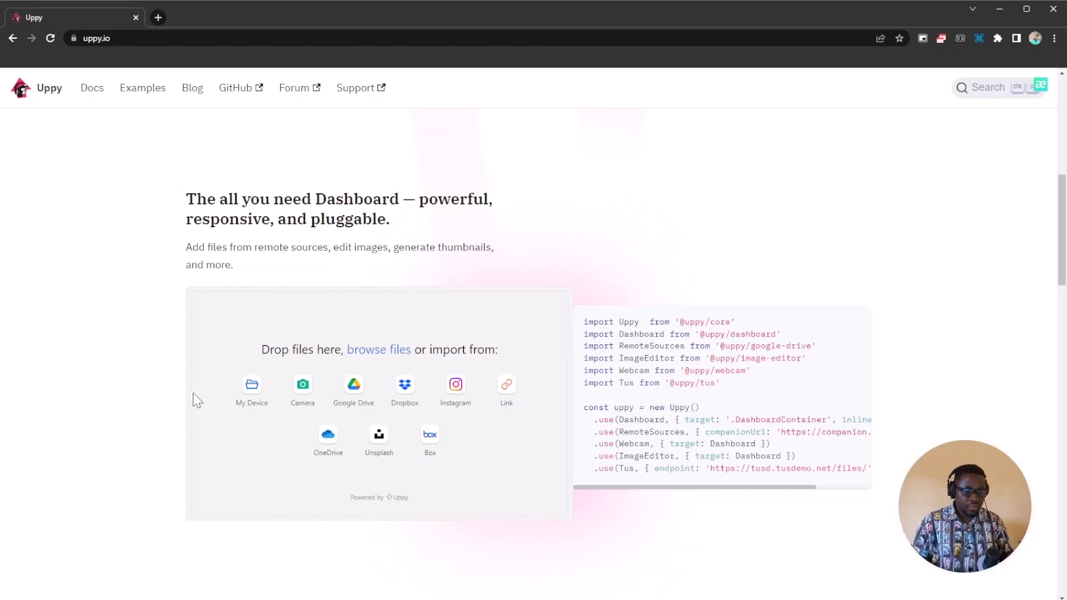
mouse_move(110, 225)
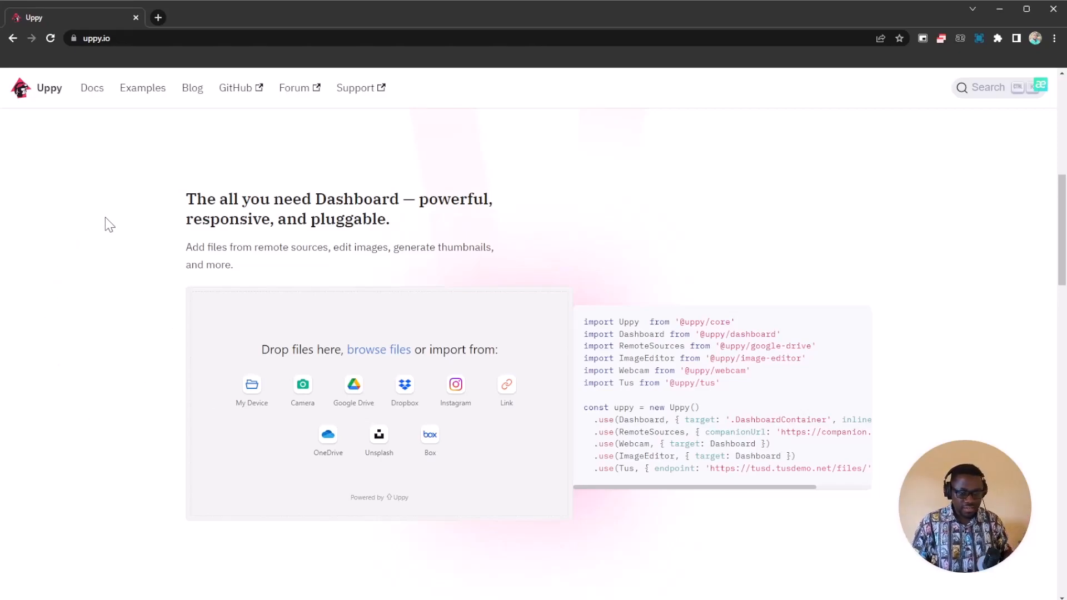
mouse_move(133, 333)
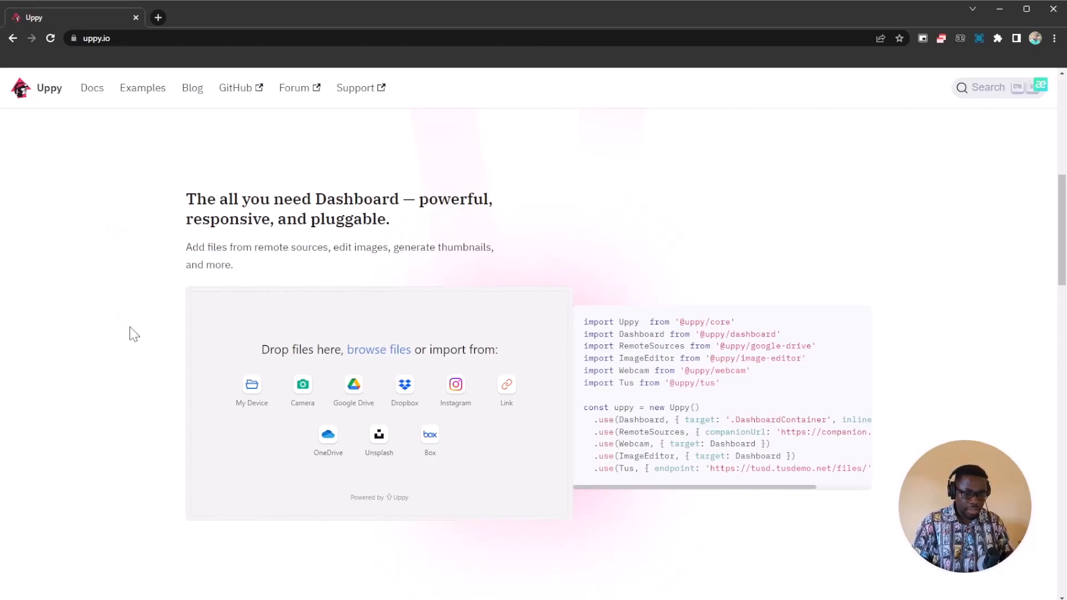
mouse_move(166, 400)
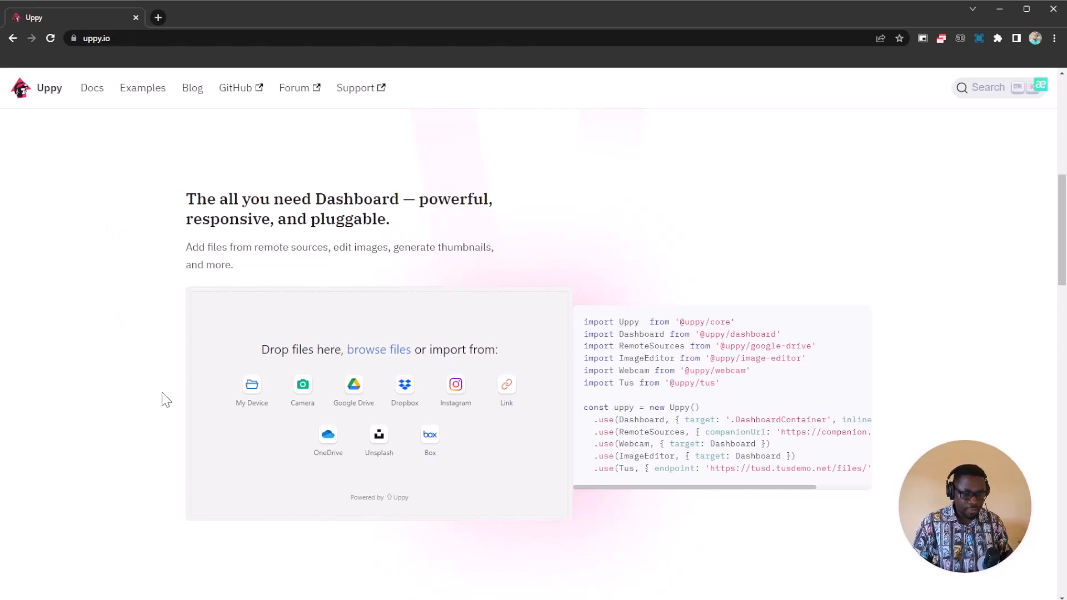
mouse_move(228, 429)
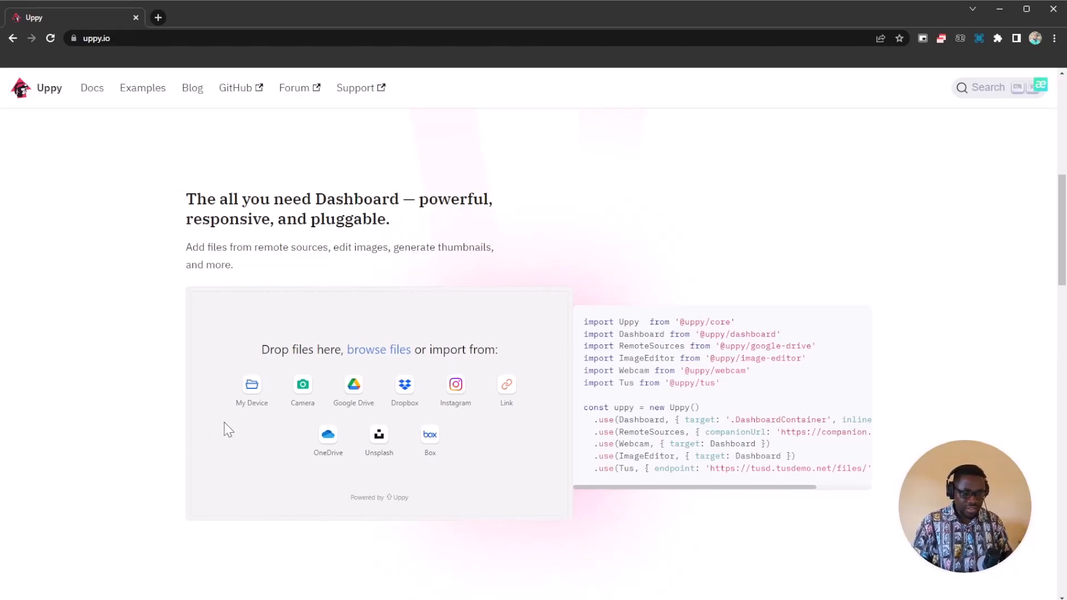
mouse_move(217, 417)
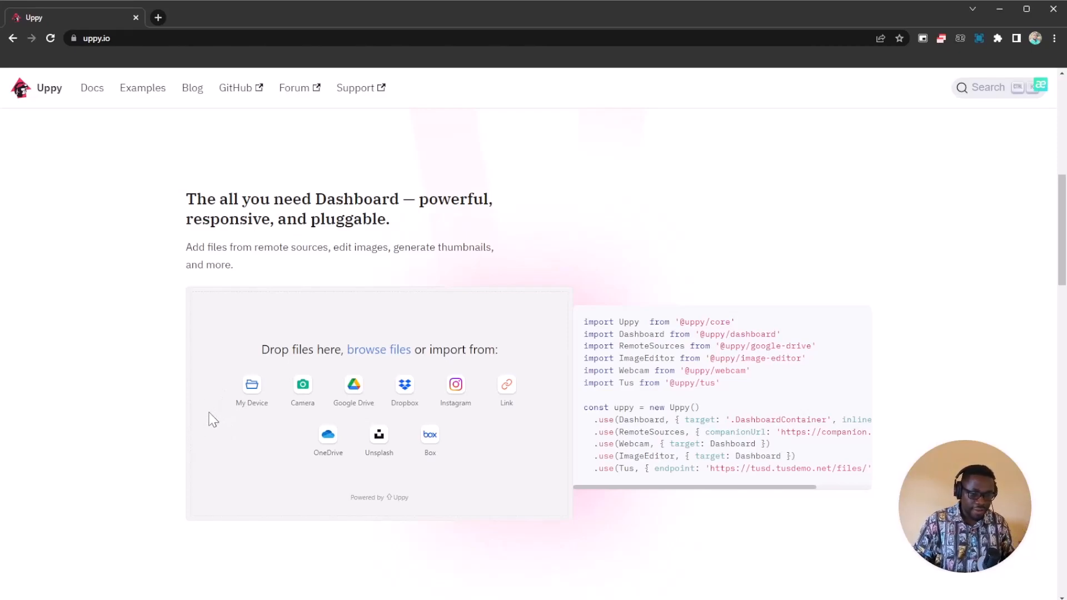
mouse_move(214, 440)
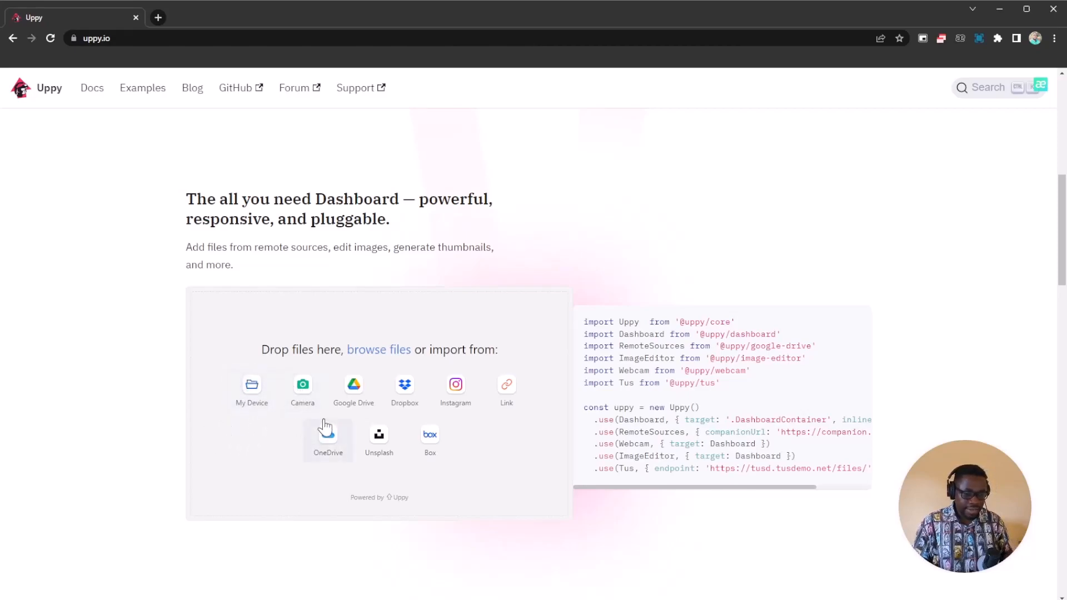
mouse_move(368, 415)
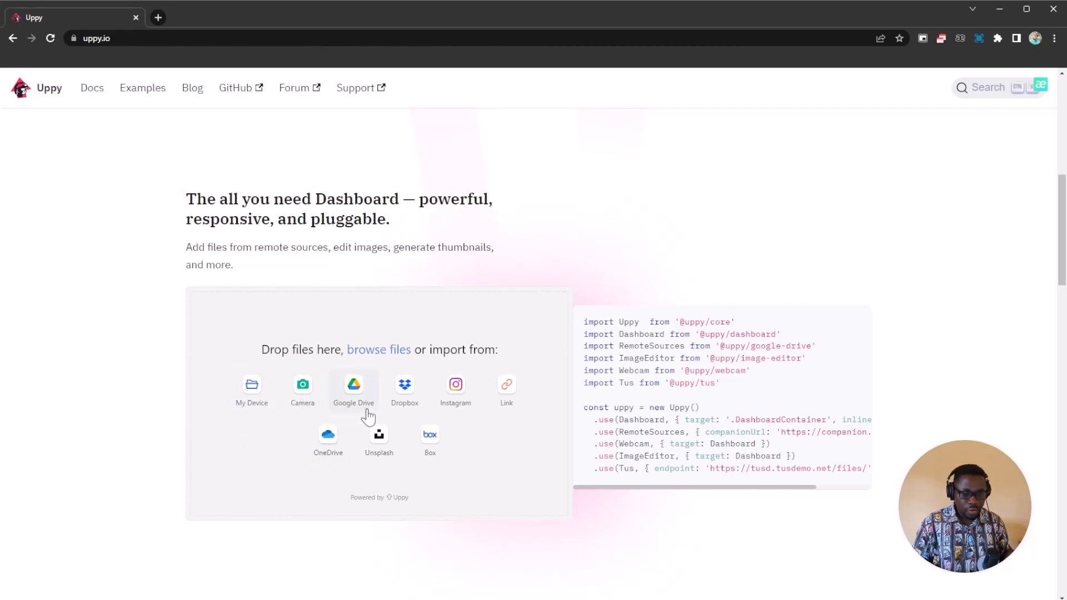
mouse_move(472, 439)
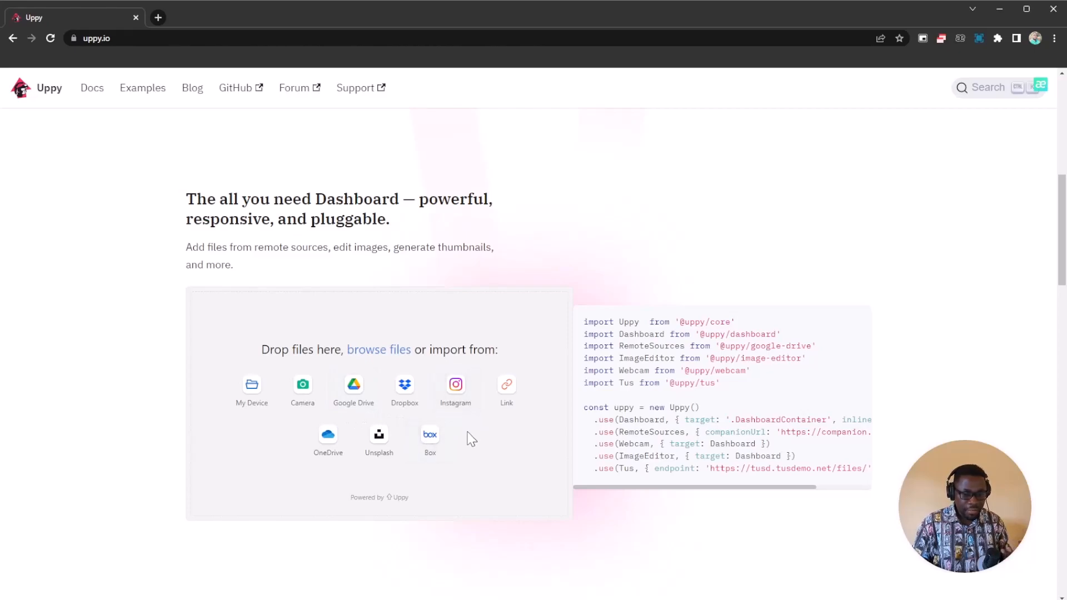
mouse_move(363, 469)
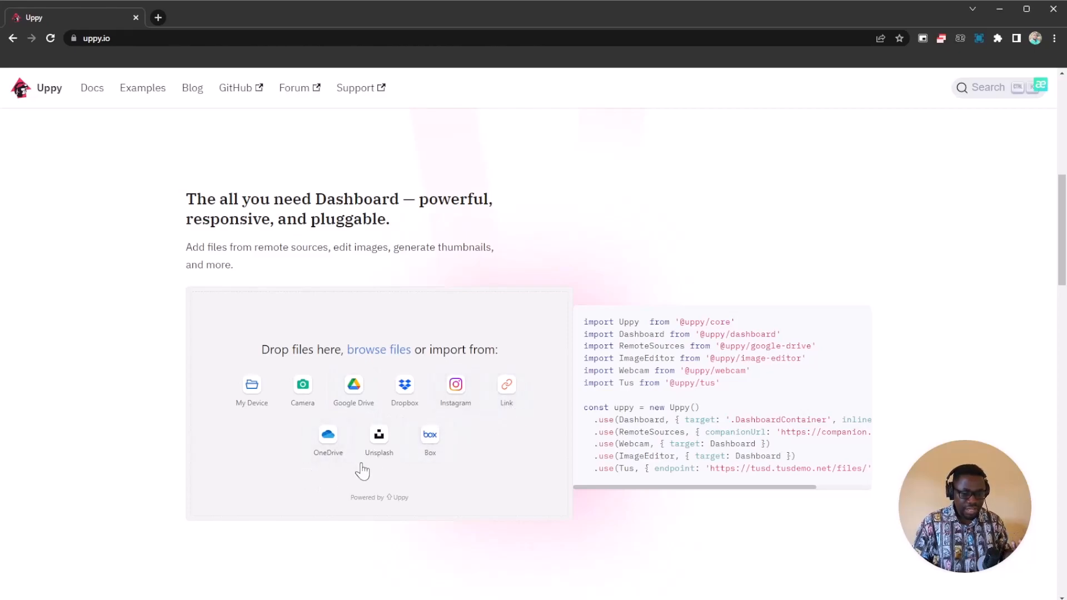
mouse_move(558, 408)
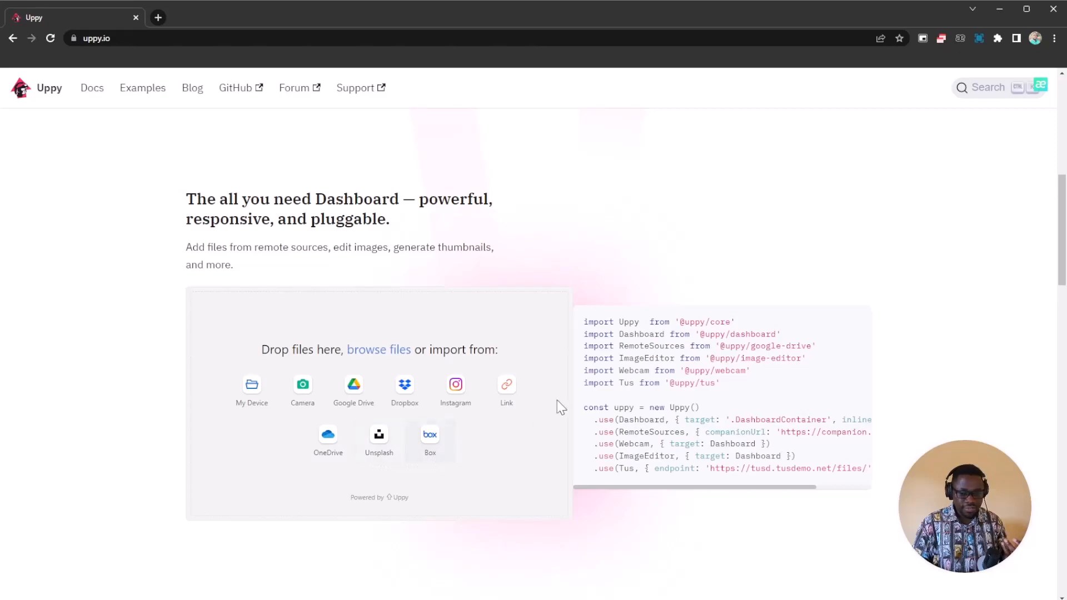
scroll(down, 3)
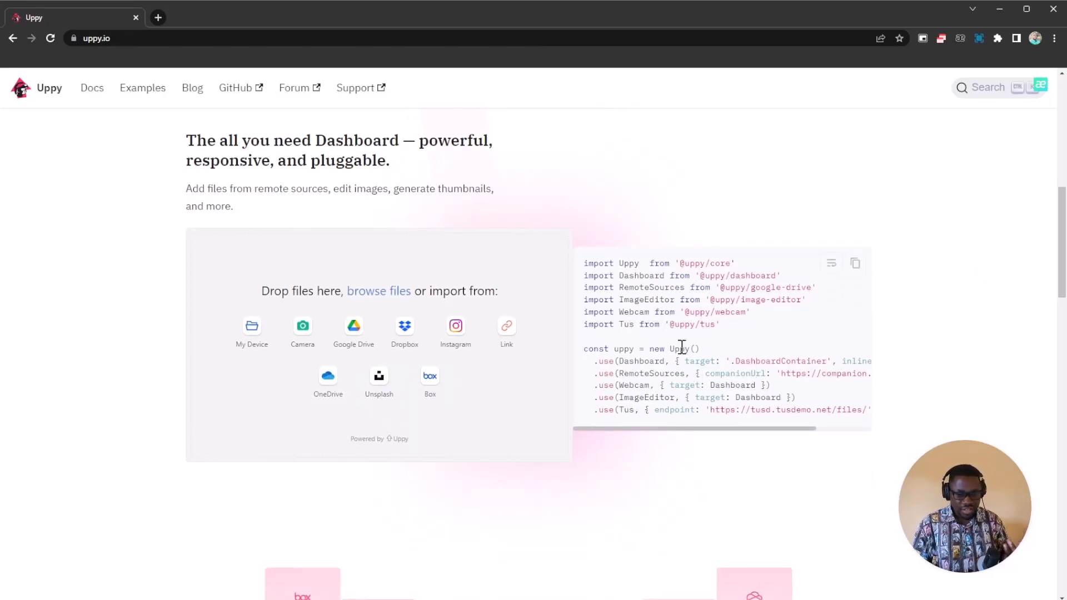
mouse_move(770, 347)
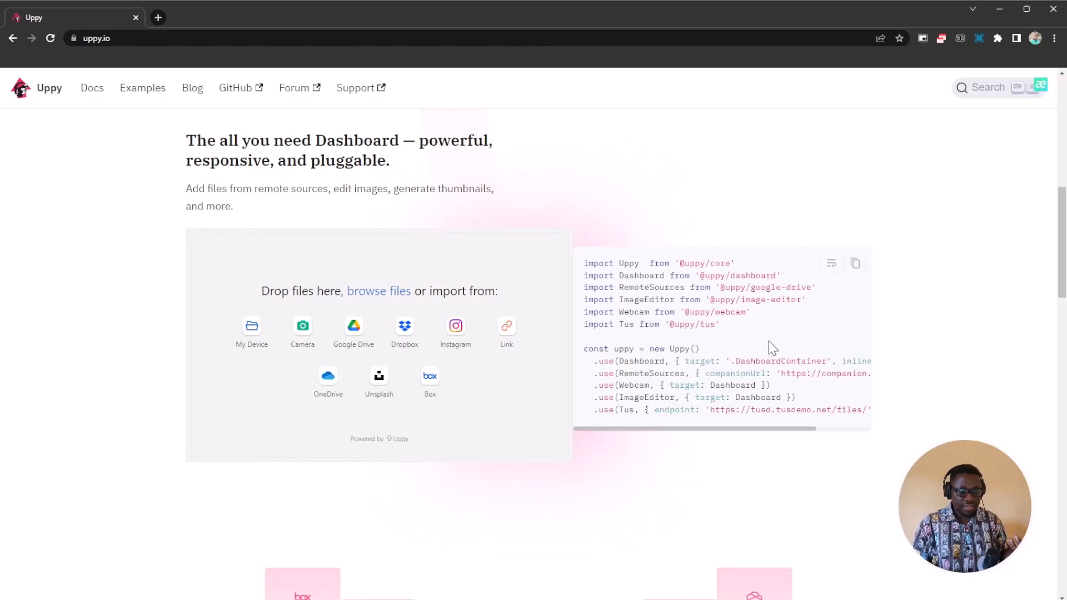
Step: Scroll past the Companion cloud section to the framework integration section with React code
scroll(down, 3)
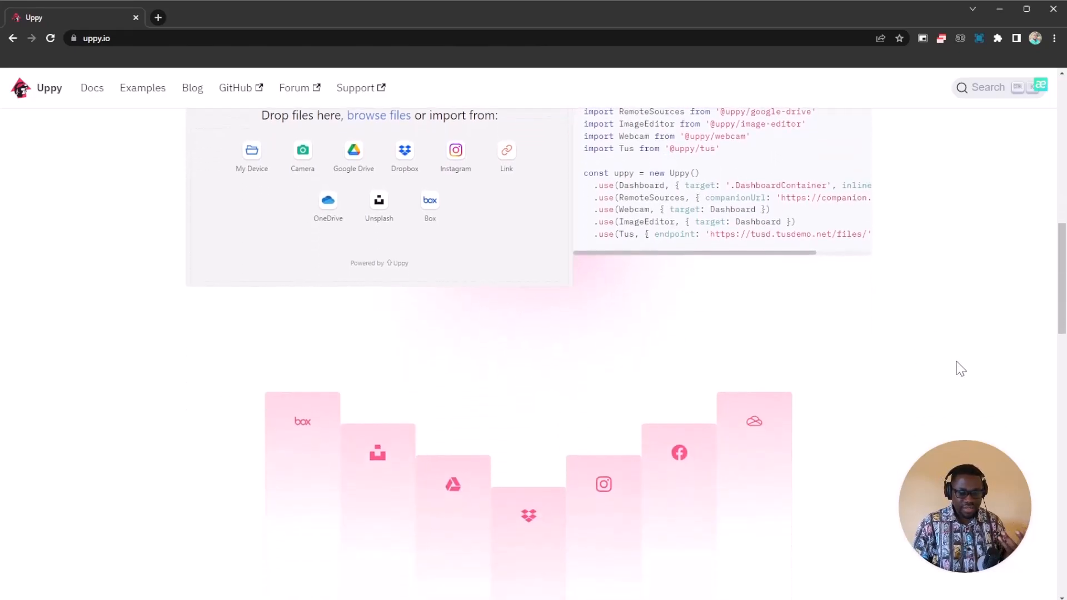
scroll(down, 3)
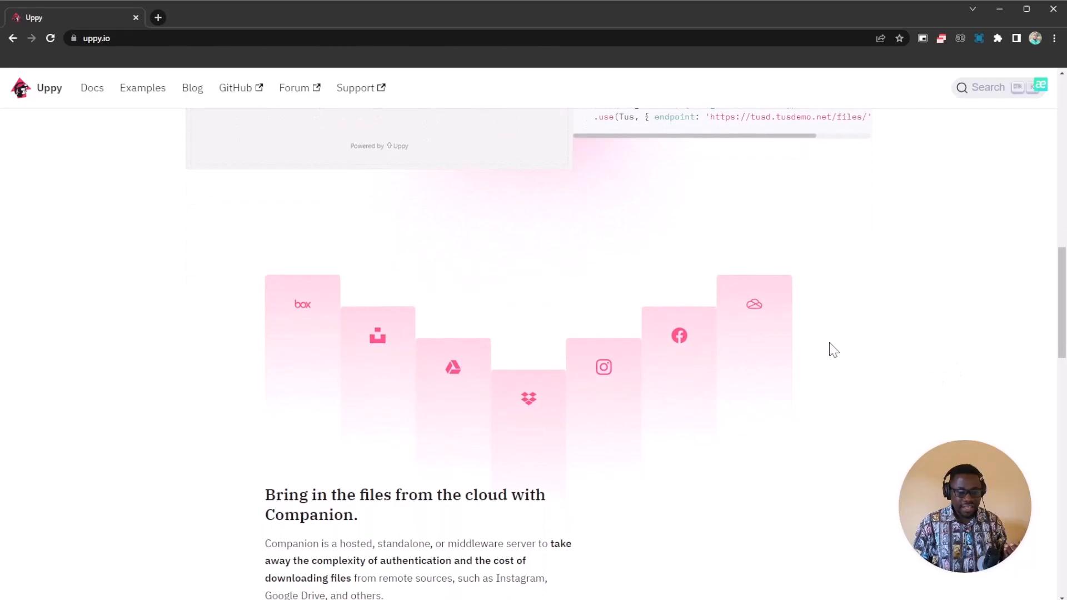
scroll(down, 3)
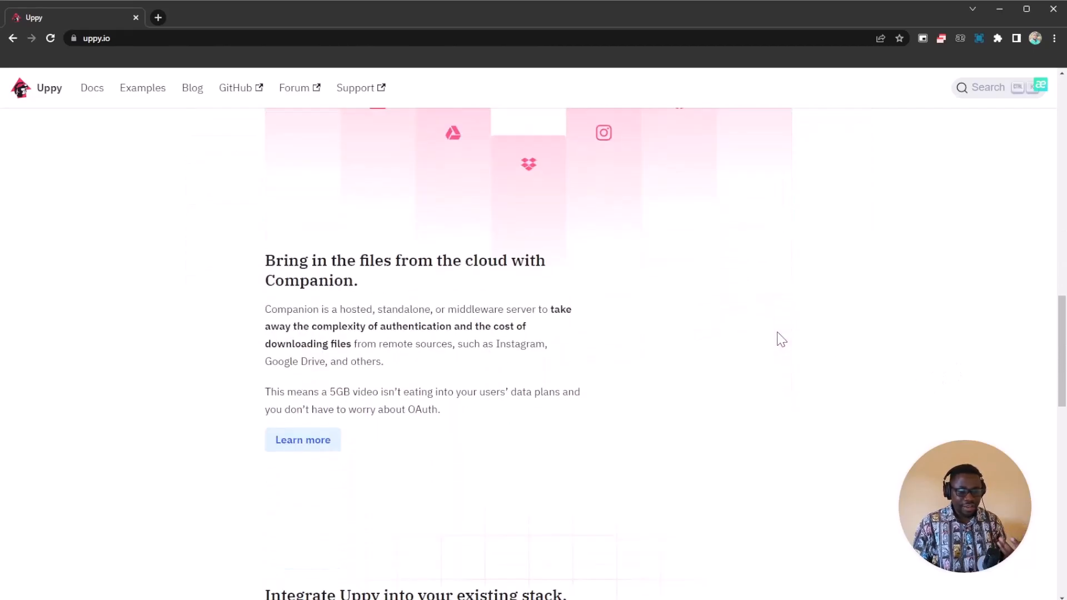
scroll(down, 3)
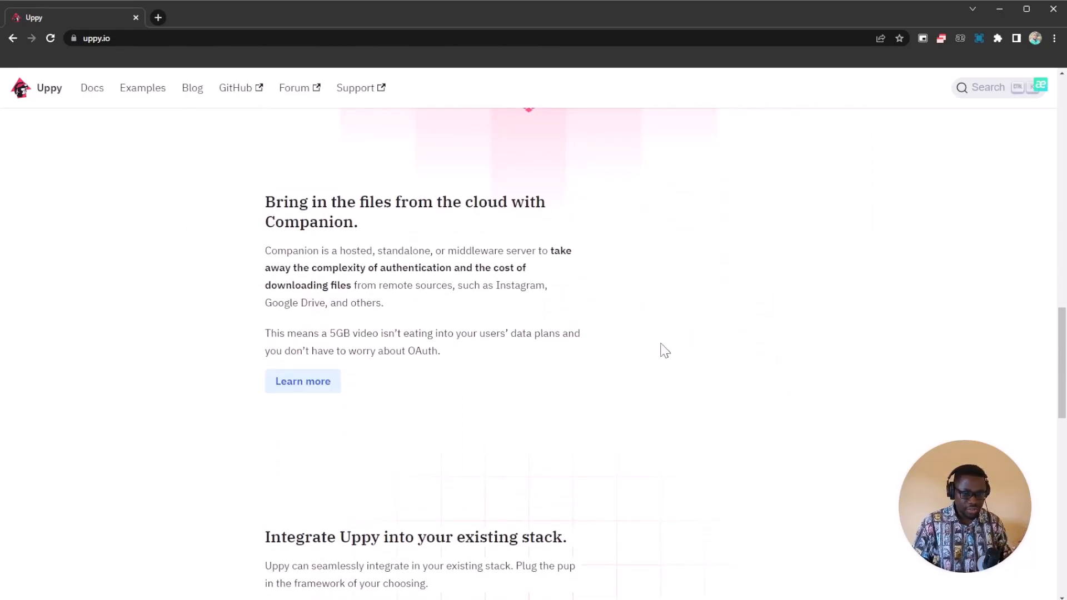
mouse_move(542, 224)
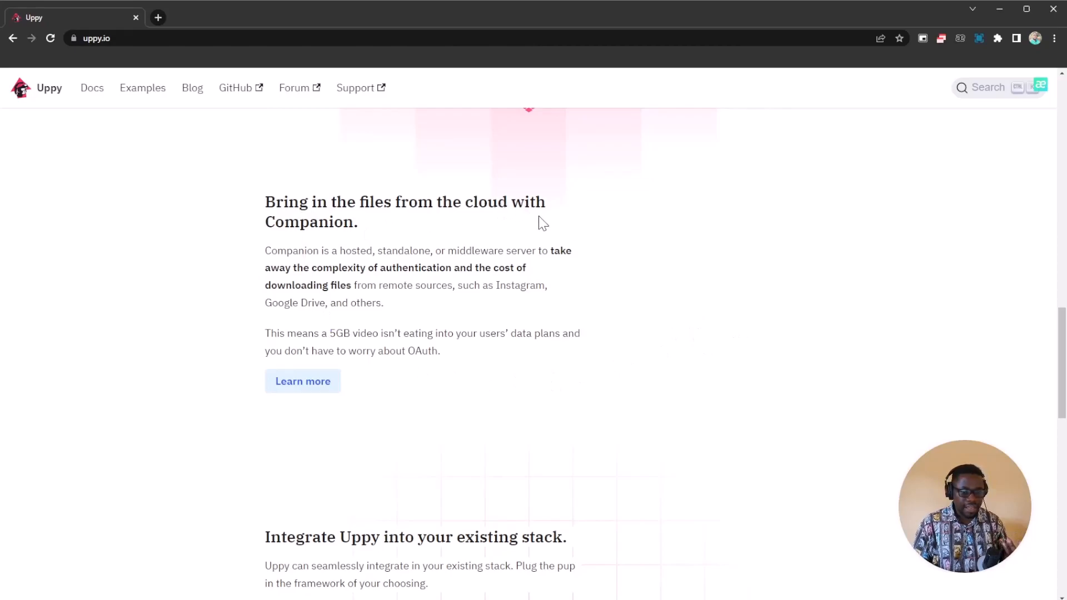
scroll(down, 3)
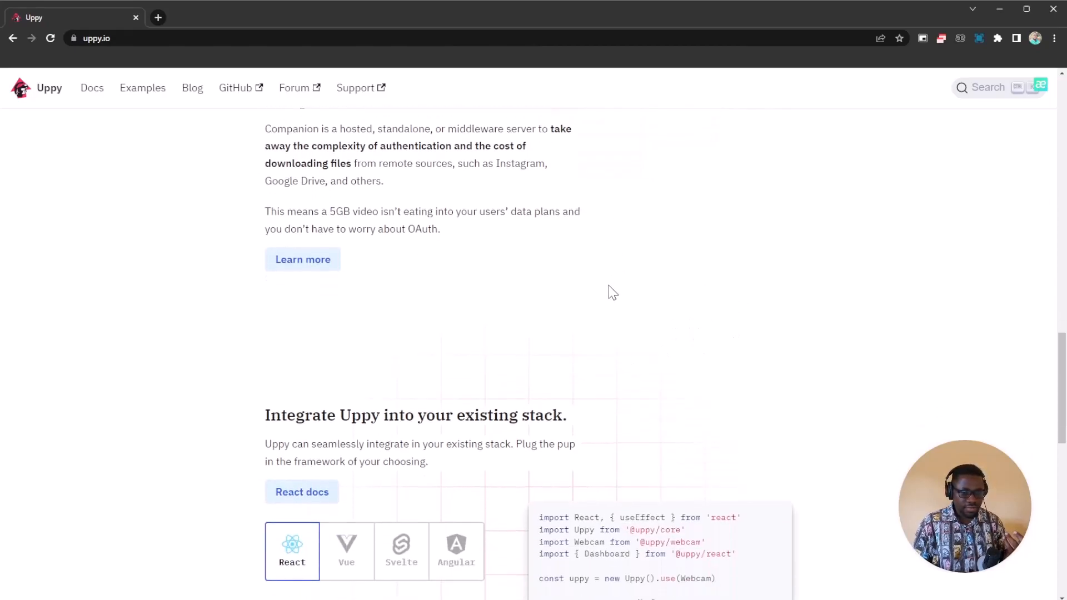
scroll(down, 3)
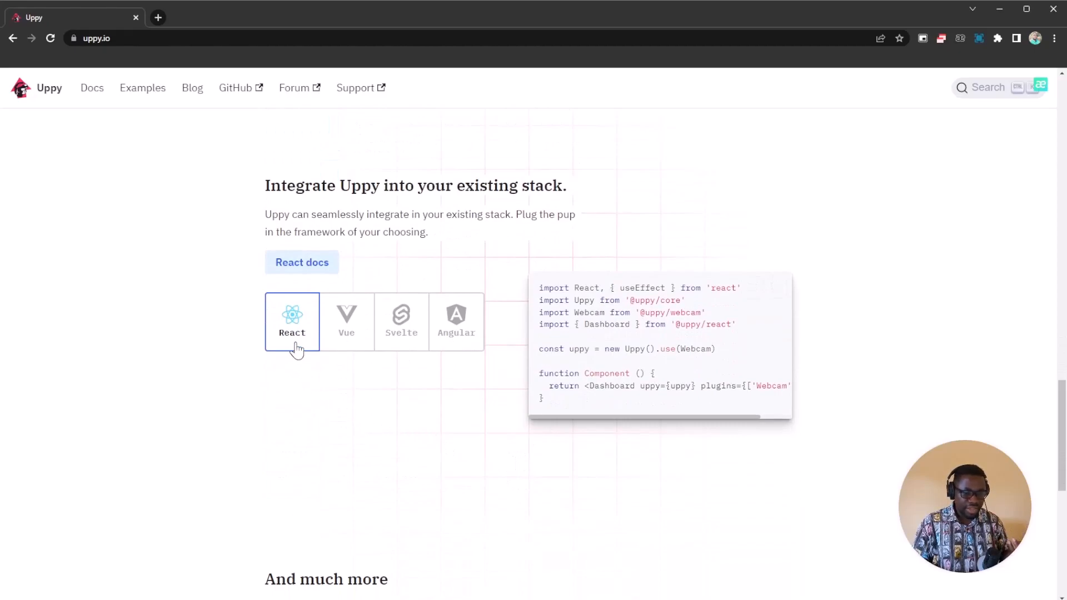
mouse_move(418, 357)
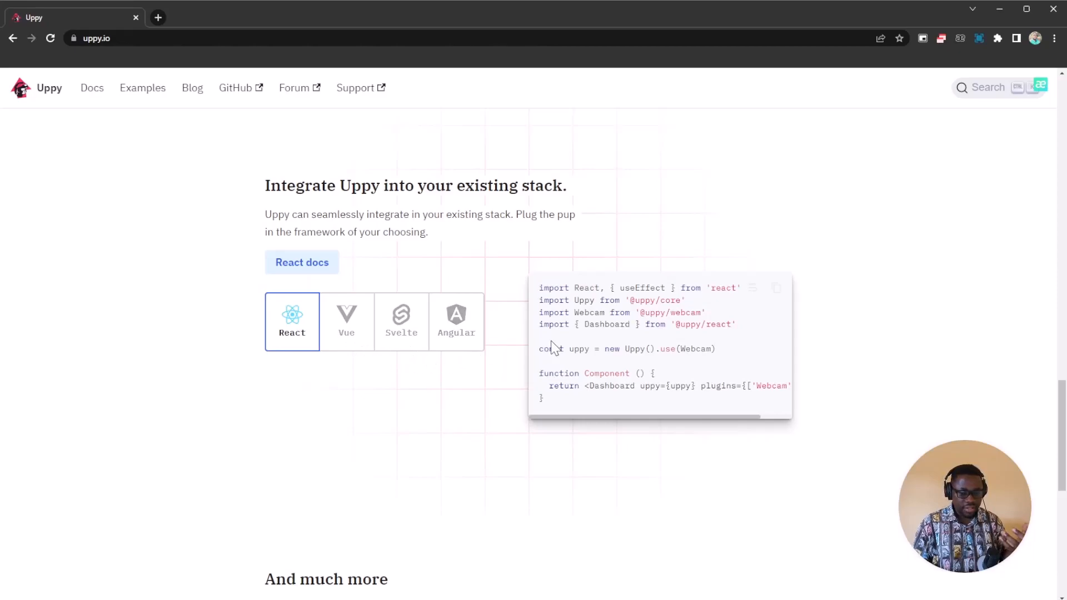
mouse_move(386, 330)
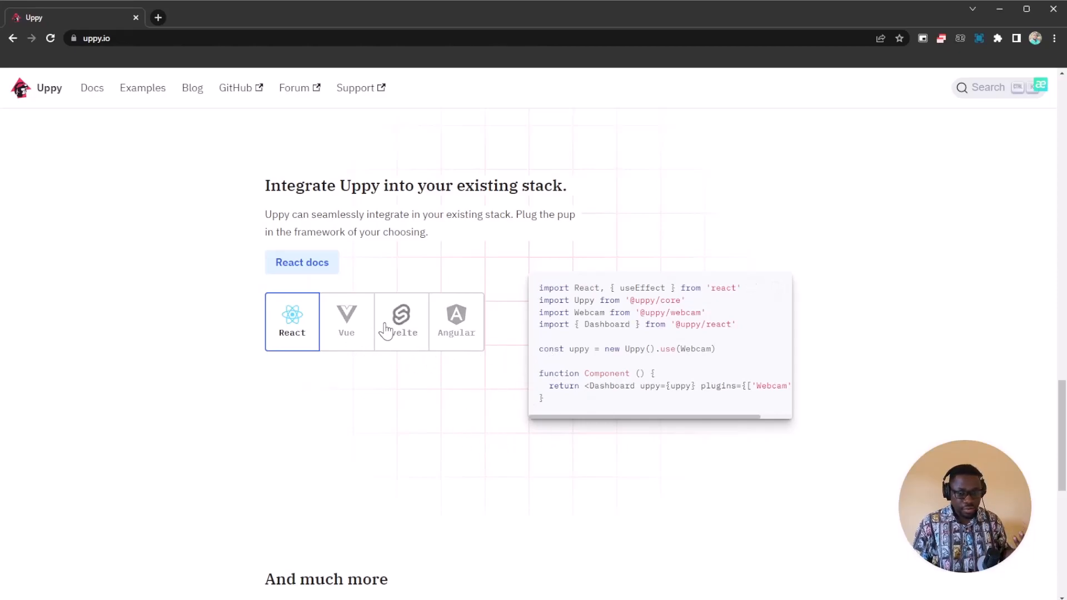
scroll(down, 3)
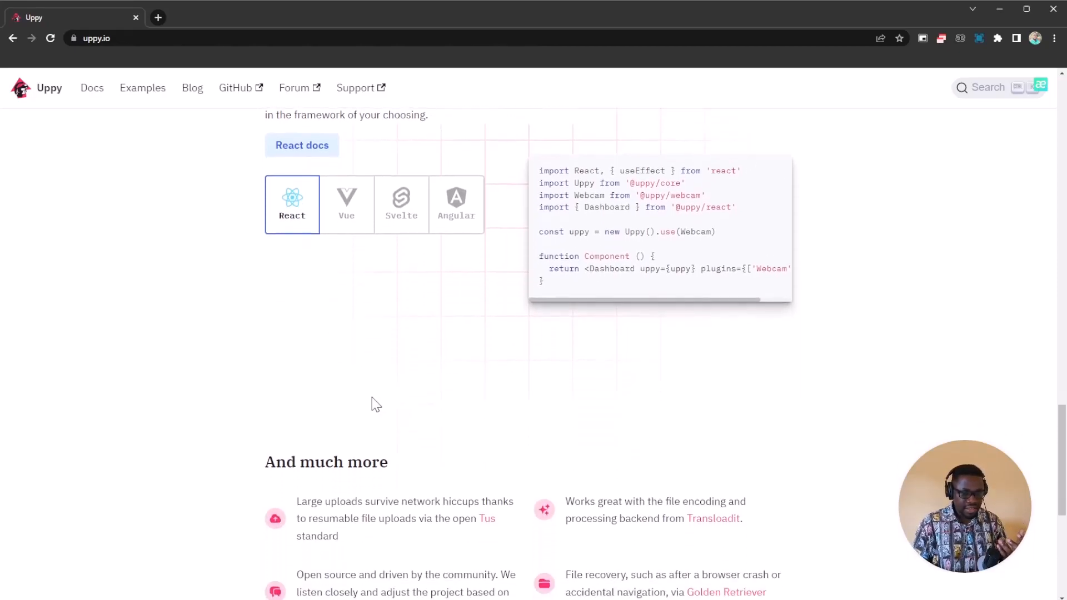
Step: Scroll to the full 'And much more' feature list above the get-started link
scroll(down, 3)
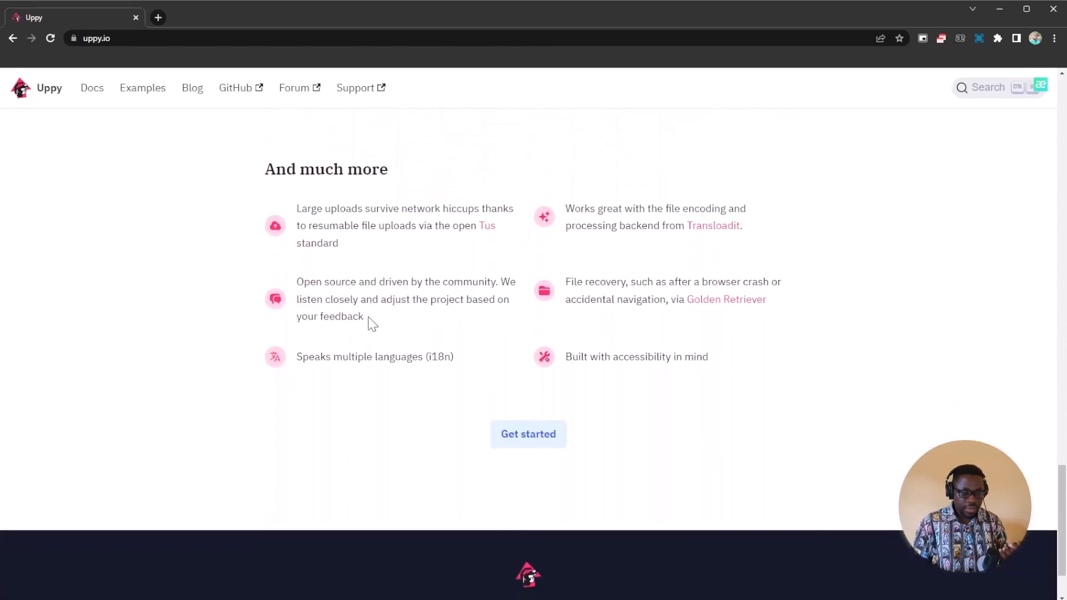
mouse_move(363, 229)
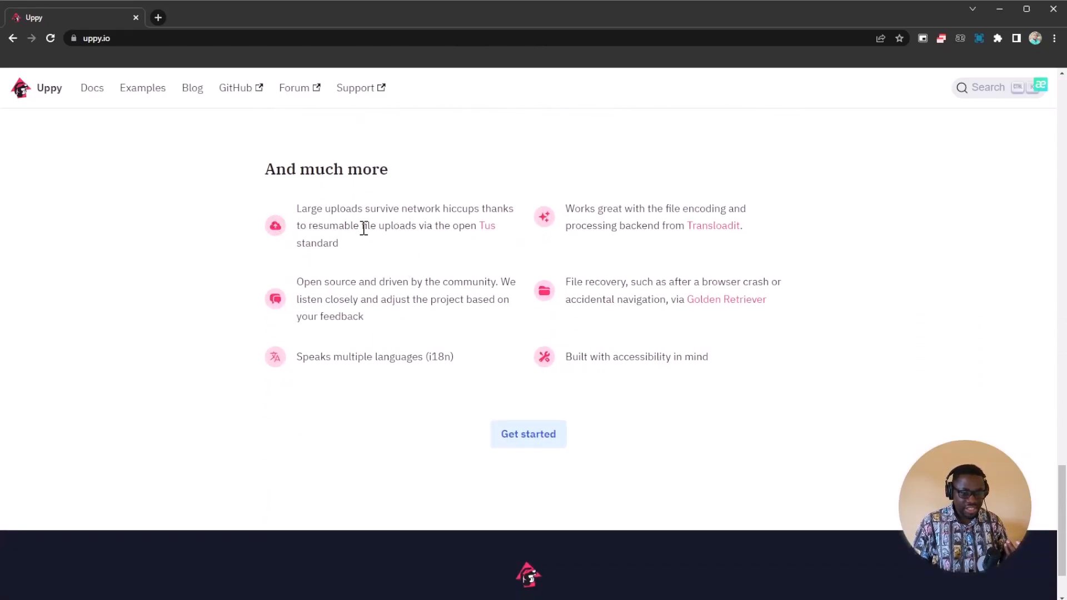
mouse_move(459, 225)
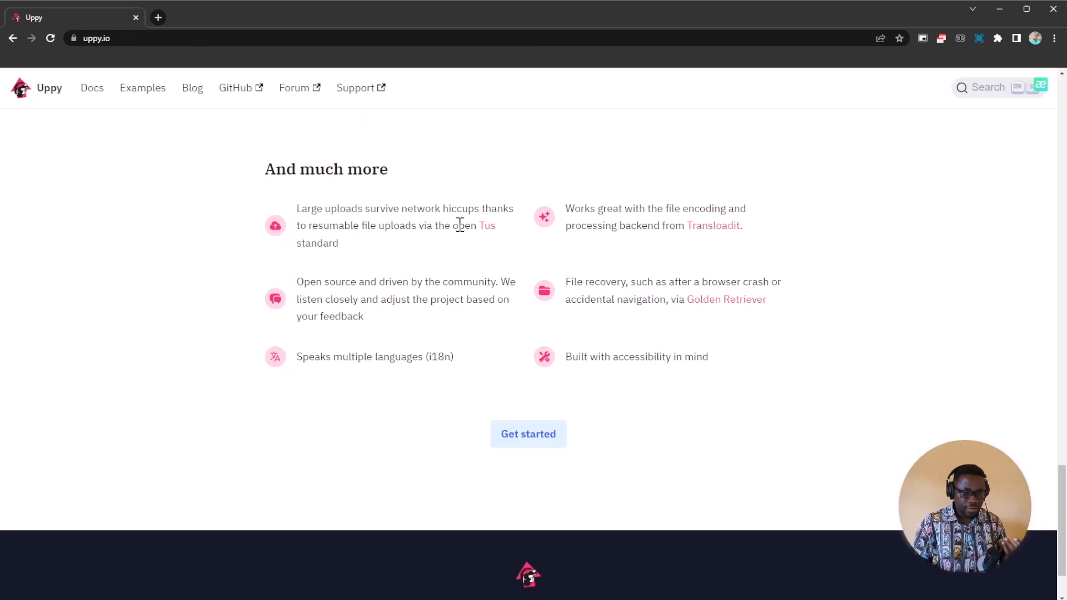
mouse_move(392, 253)
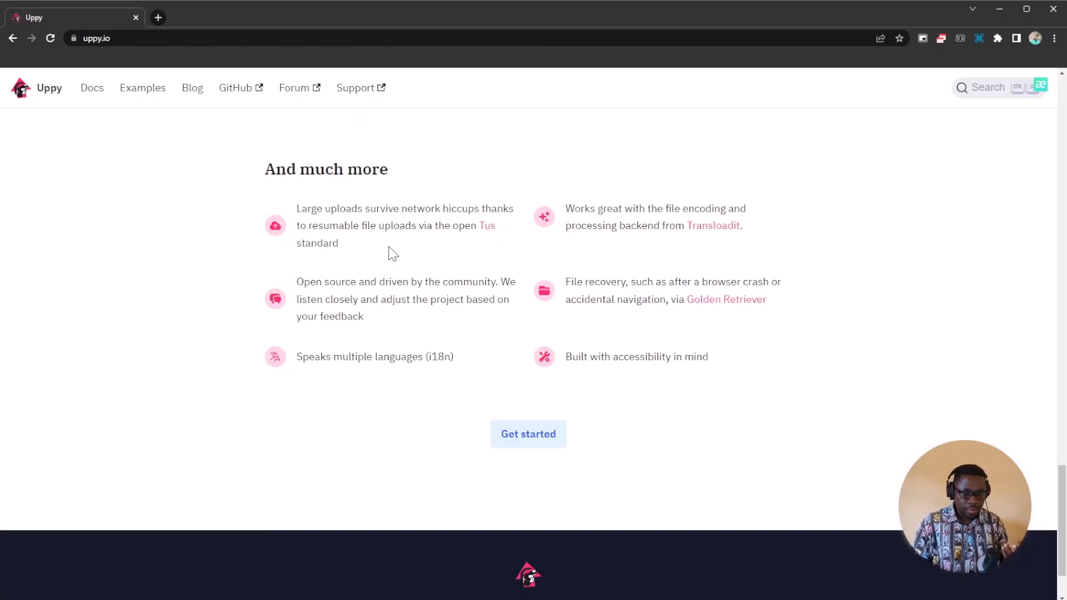
mouse_move(499, 240)
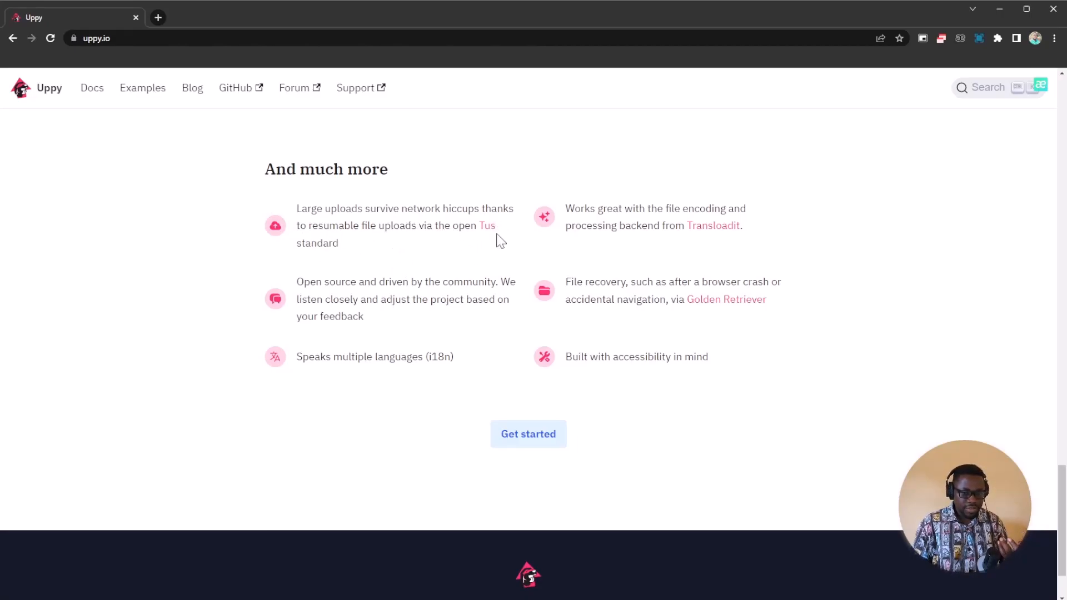
mouse_move(632, 237)
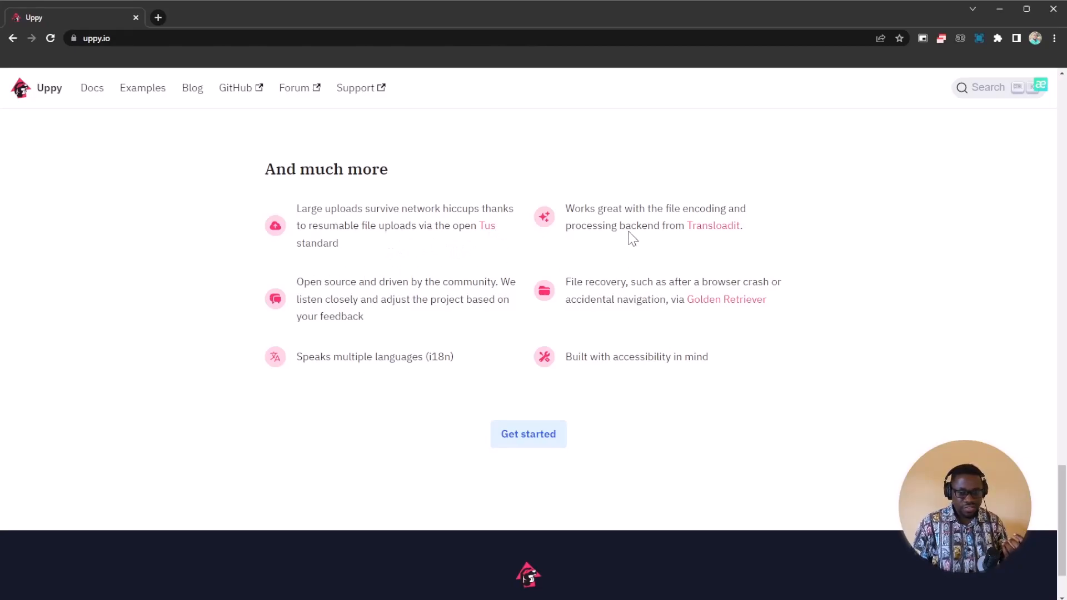
mouse_move(626, 257)
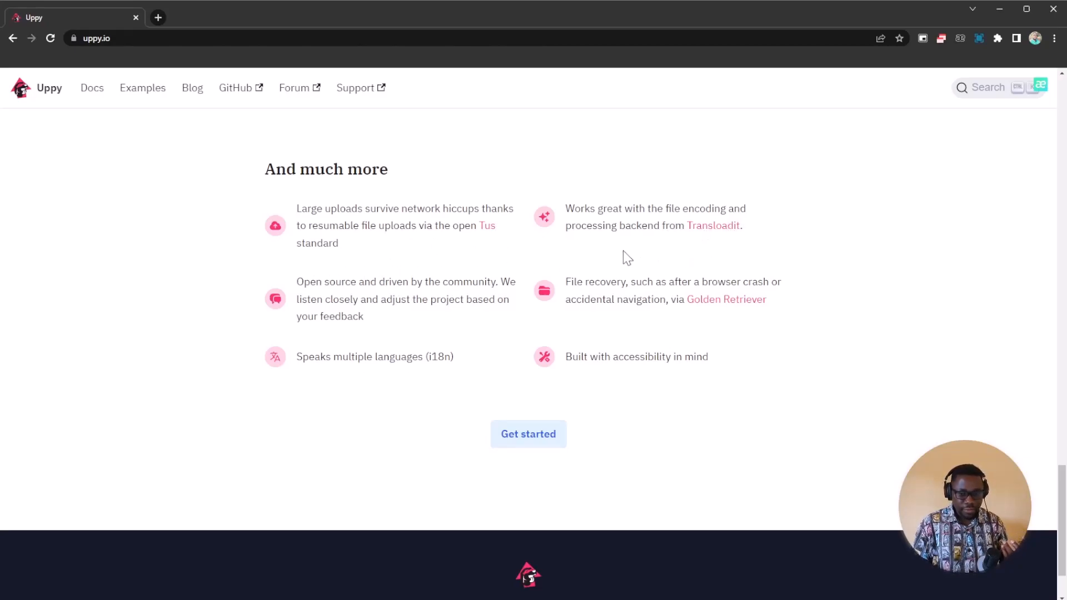
mouse_move(754, 250)
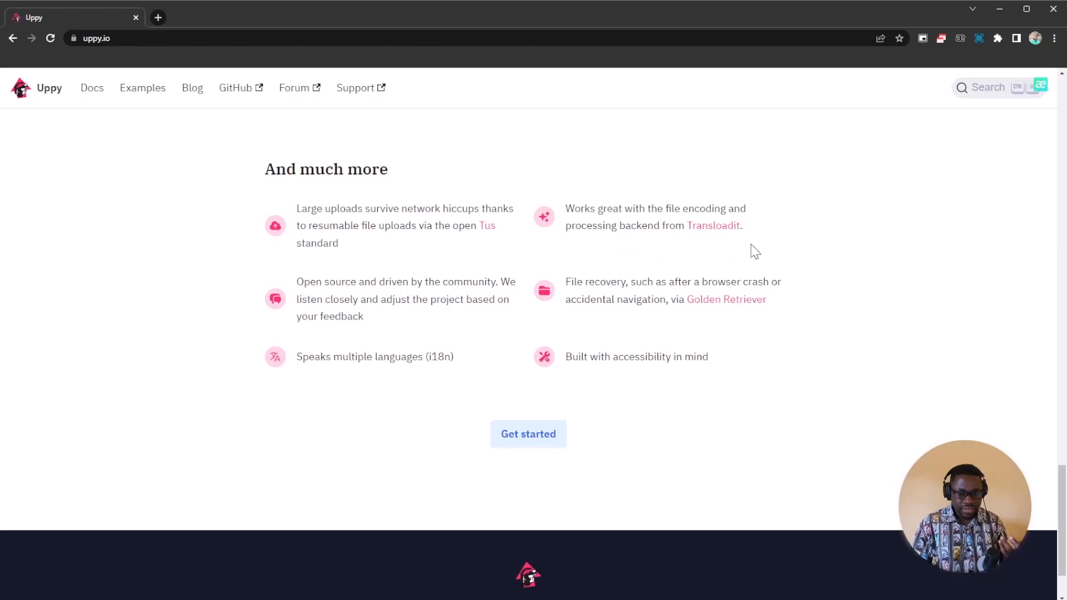
mouse_move(427, 315)
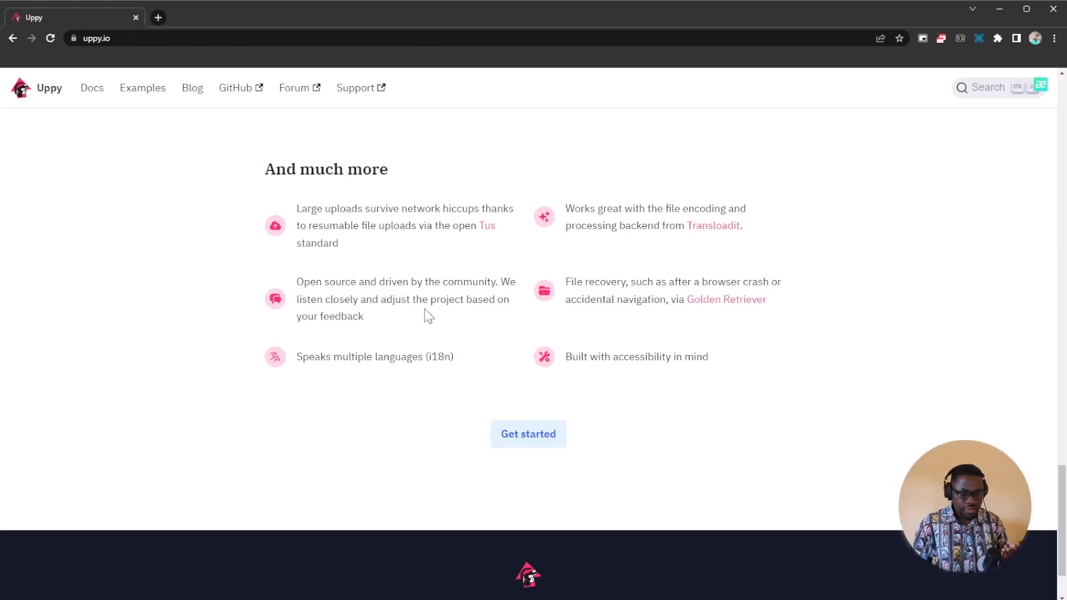
mouse_move(382, 331)
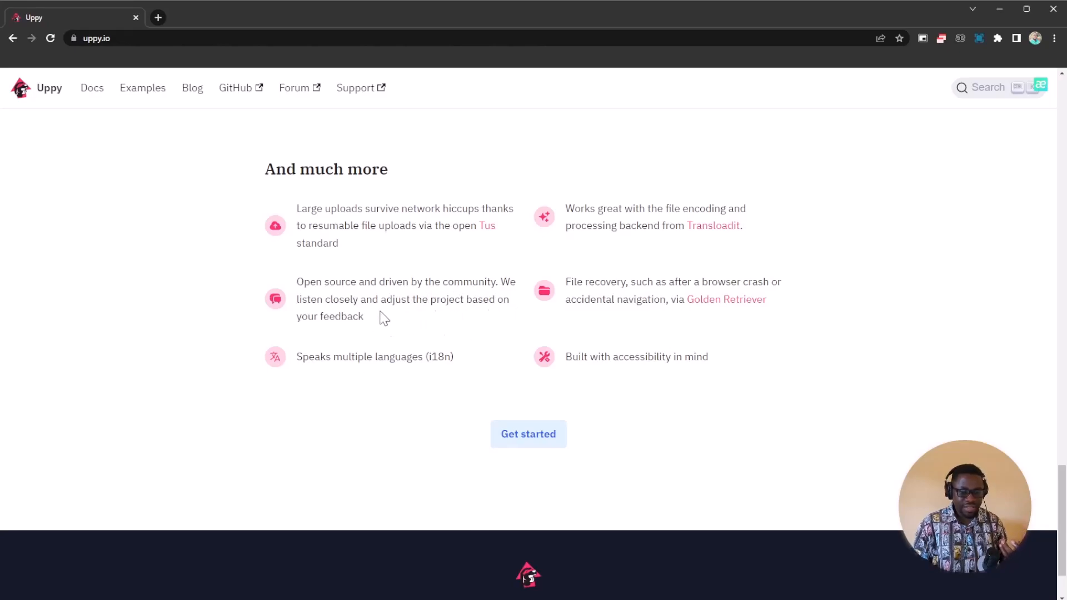
mouse_move(666, 299)
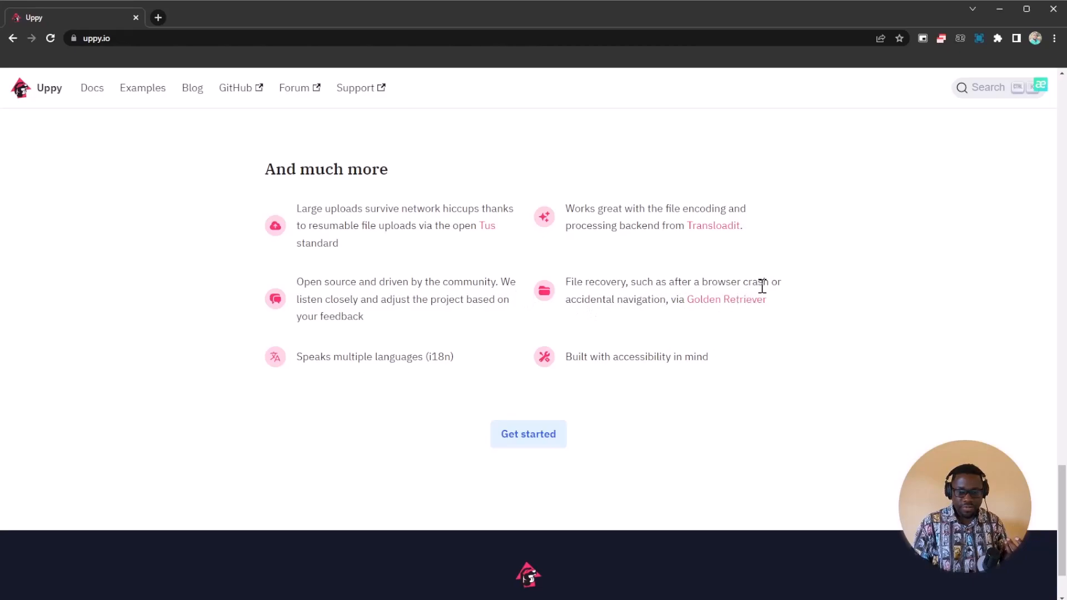
mouse_move(696, 325)
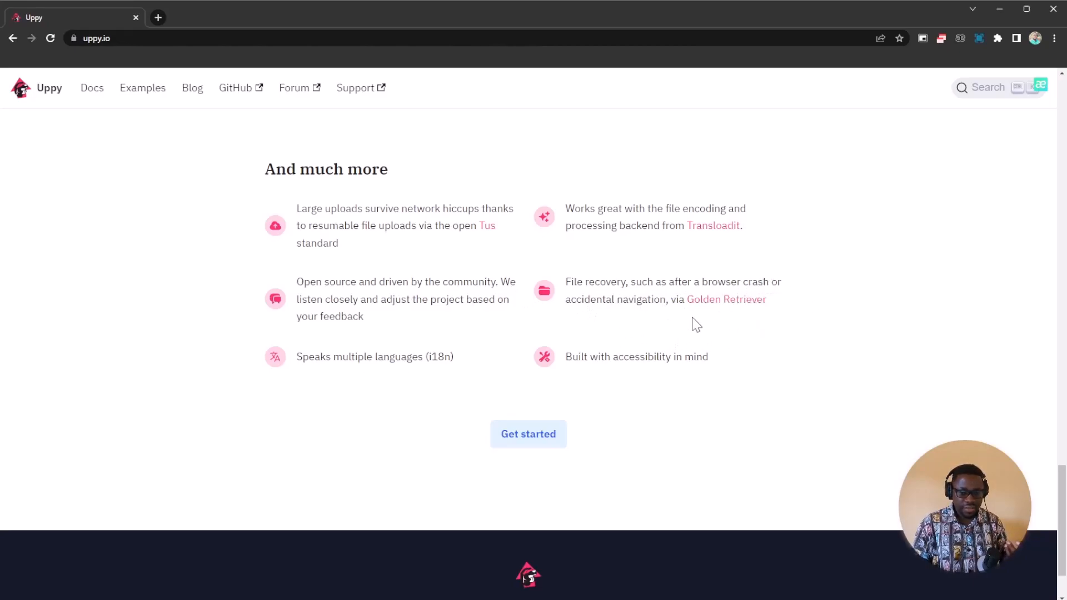
mouse_move(365, 372)
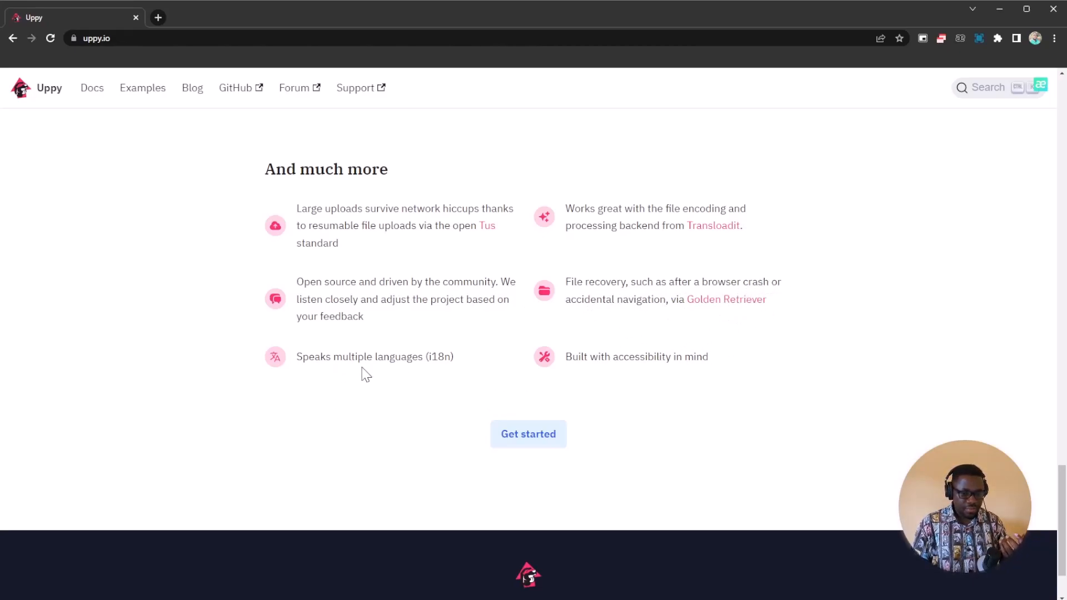
mouse_move(635, 376)
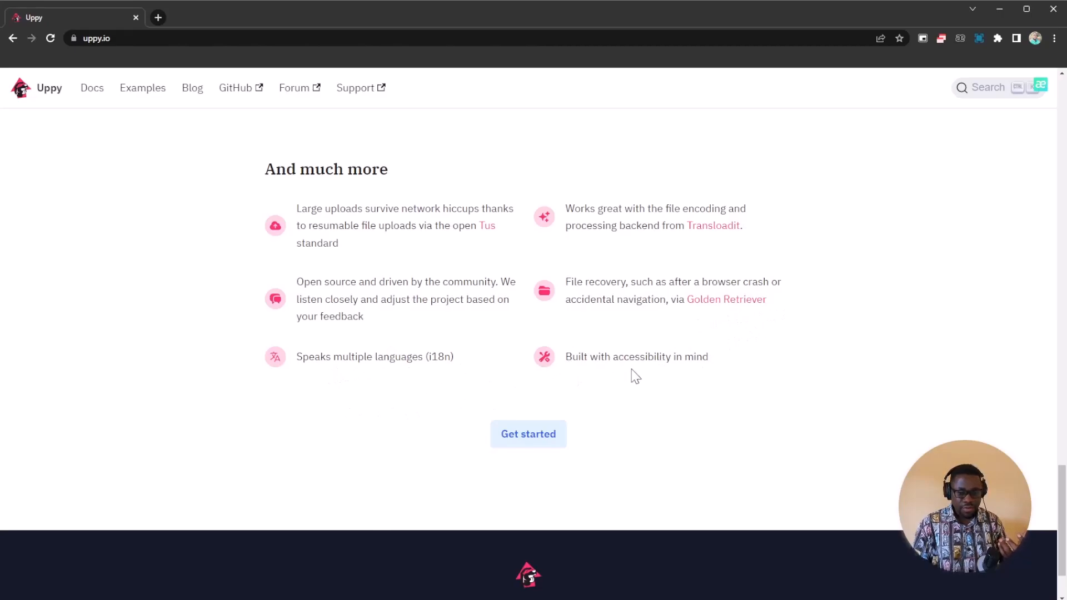
scroll(up, 3)
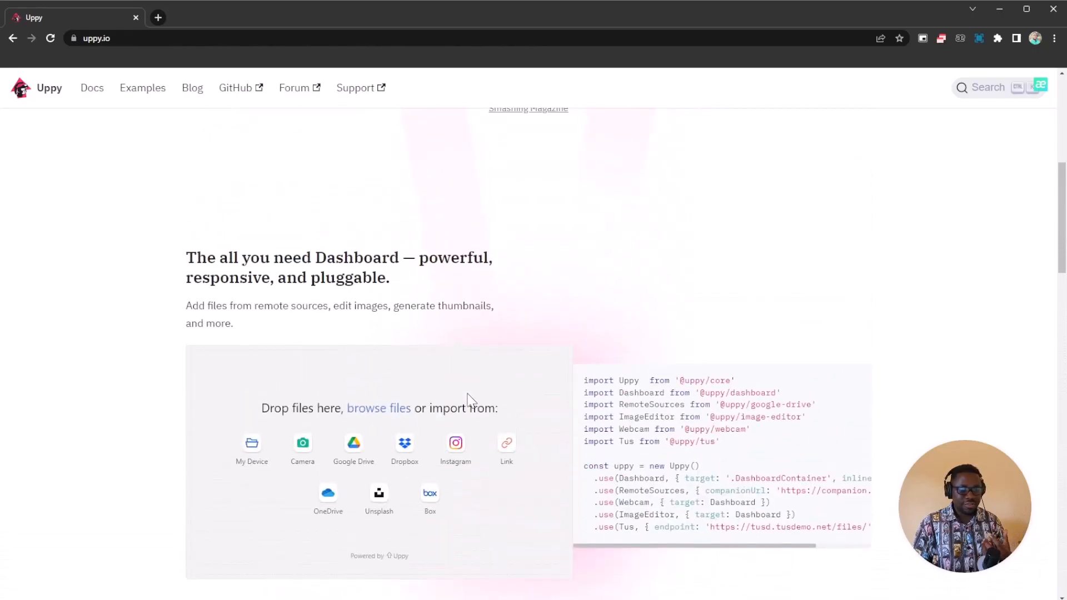
scroll(up, 3)
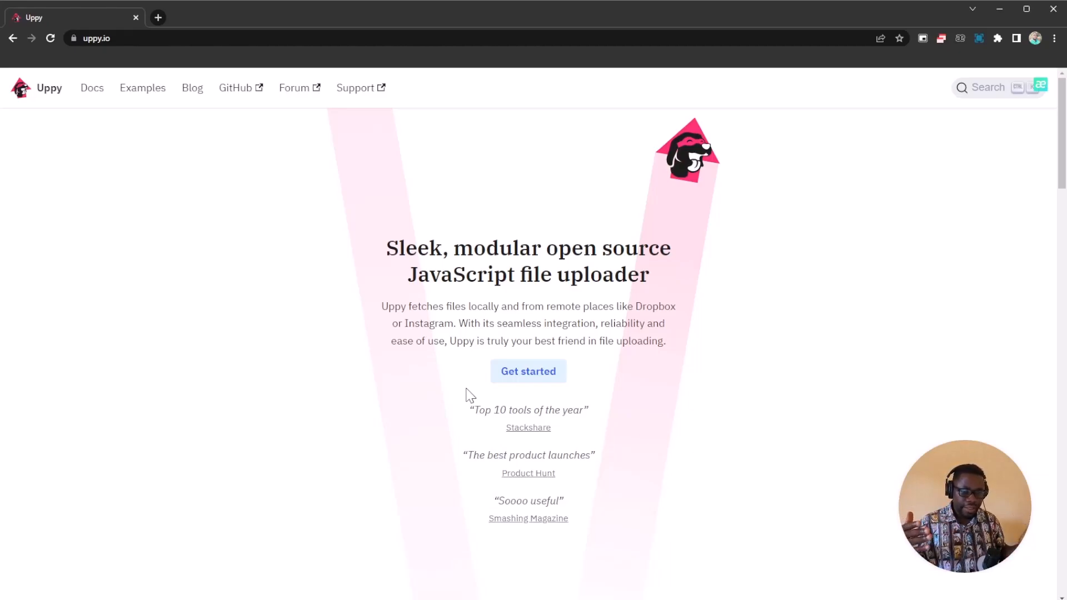
mouse_move(472, 383)
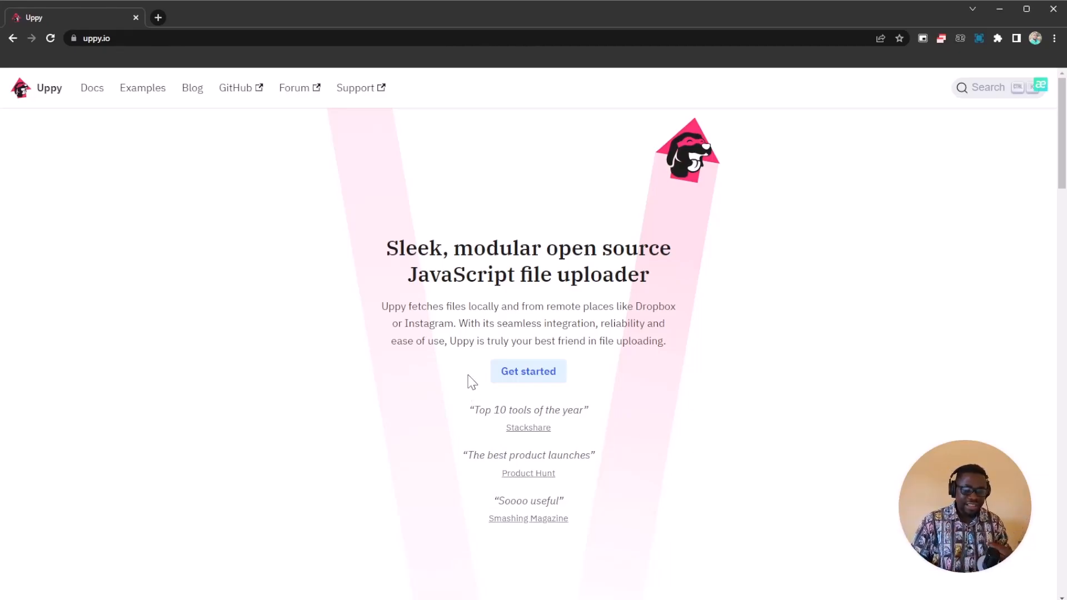
scroll(down, 3)
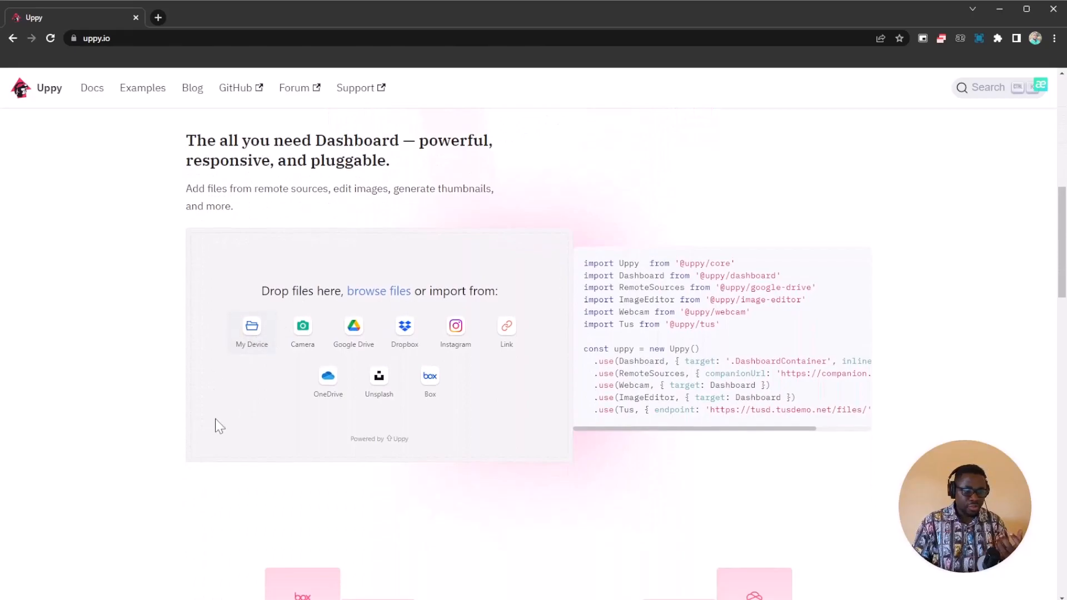
scroll(up, 3)
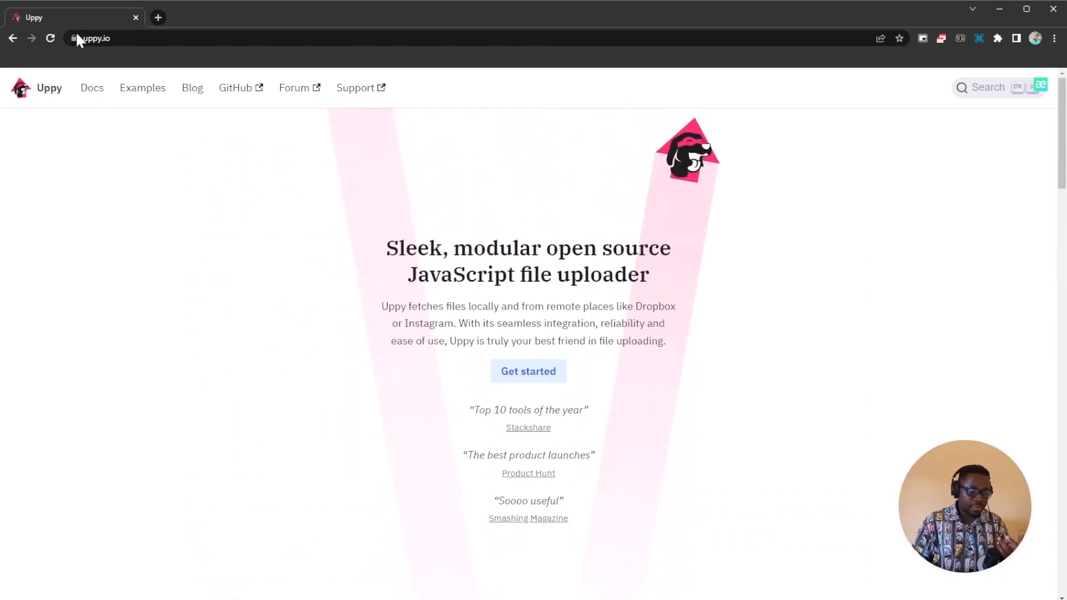
mouse_move(142, 92)
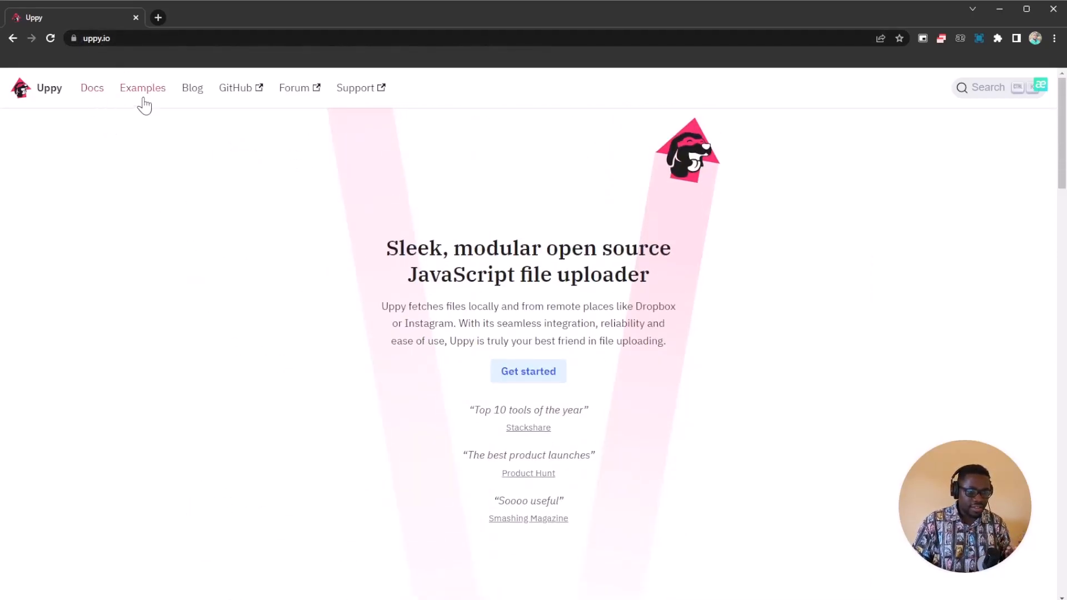
Step: Open the Examples page and remove Unsplash and Url from the demo Dashboard sources
click(142, 87)
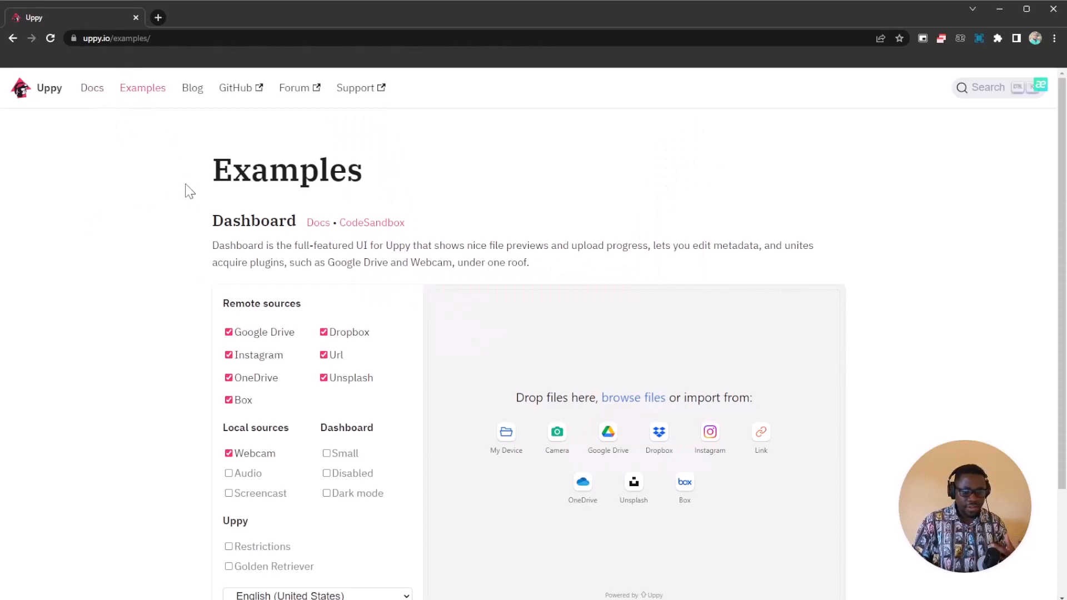
scroll(down, 3)
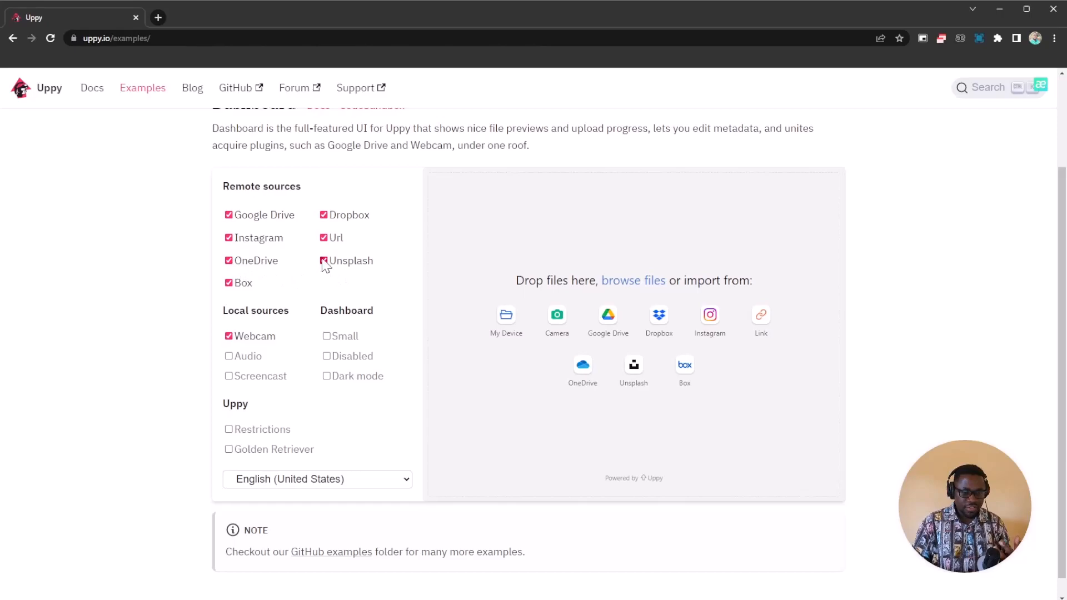
click(324, 261)
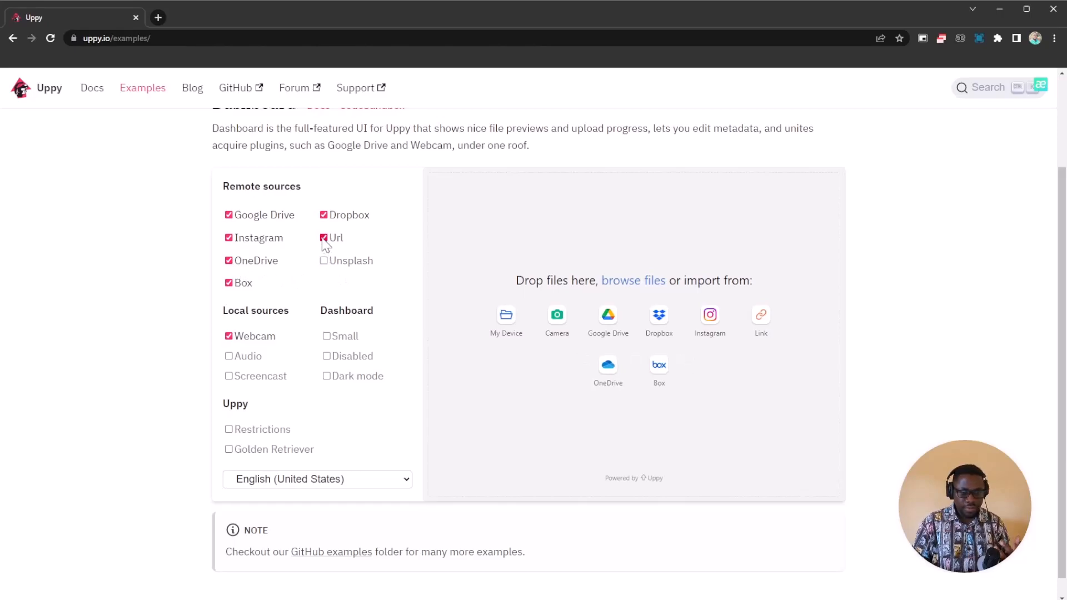
click(324, 237)
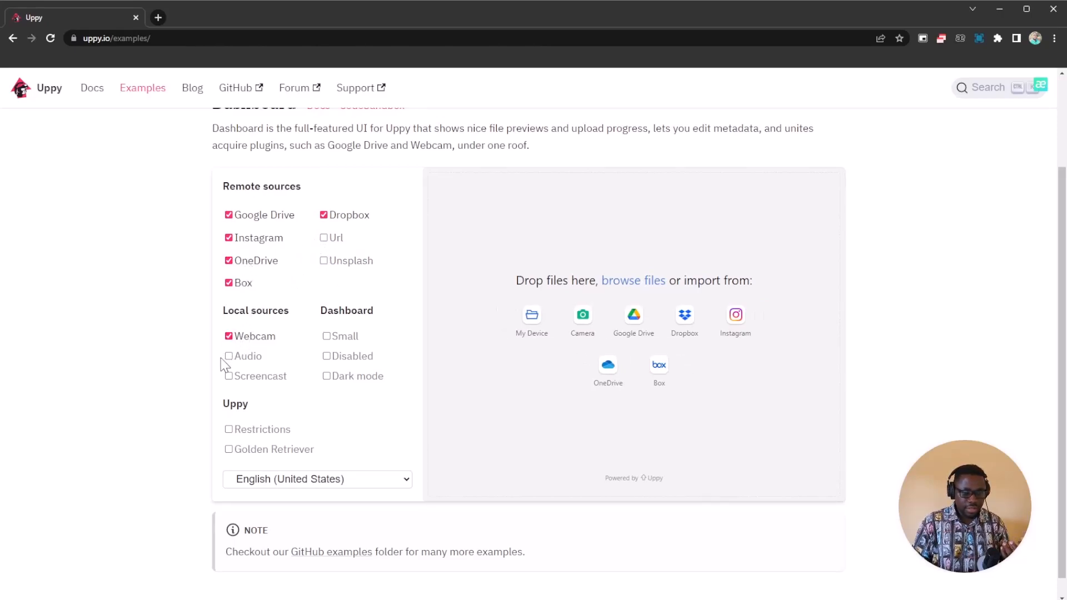
Step: Add Audio and Screencast sources, turn on upload restrictions, and re-enable Url import
click(229, 355)
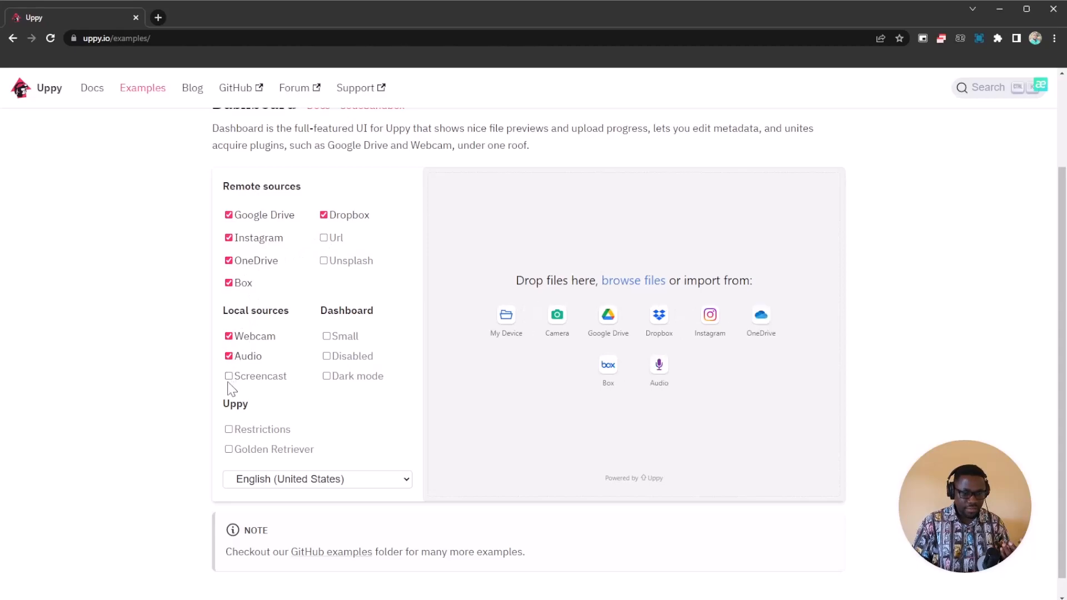
click(229, 376)
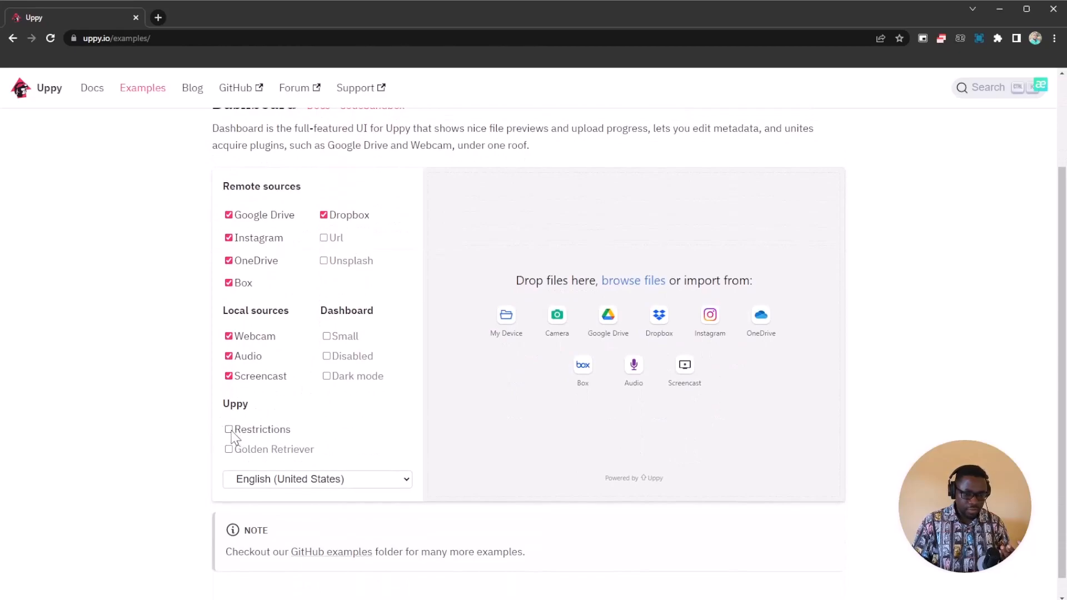
click(228, 430)
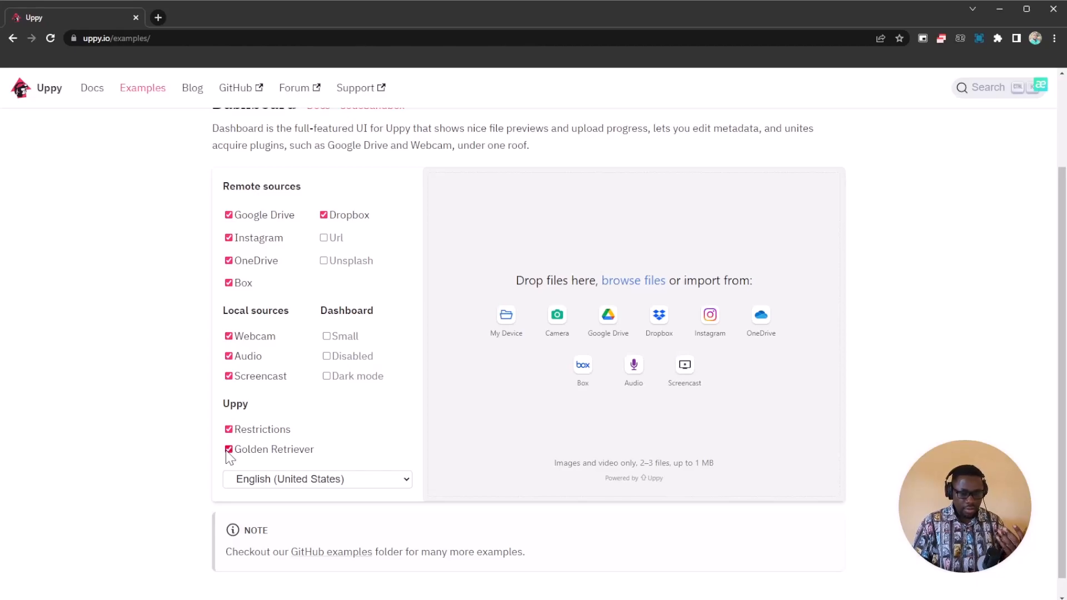
scroll(up, 3)
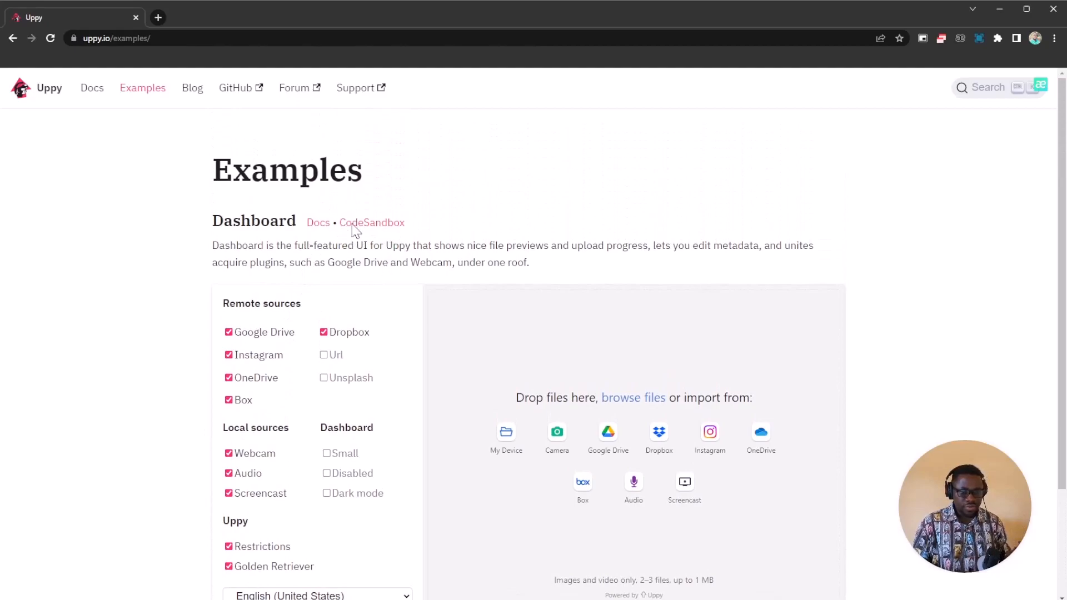
mouse_move(606, 309)
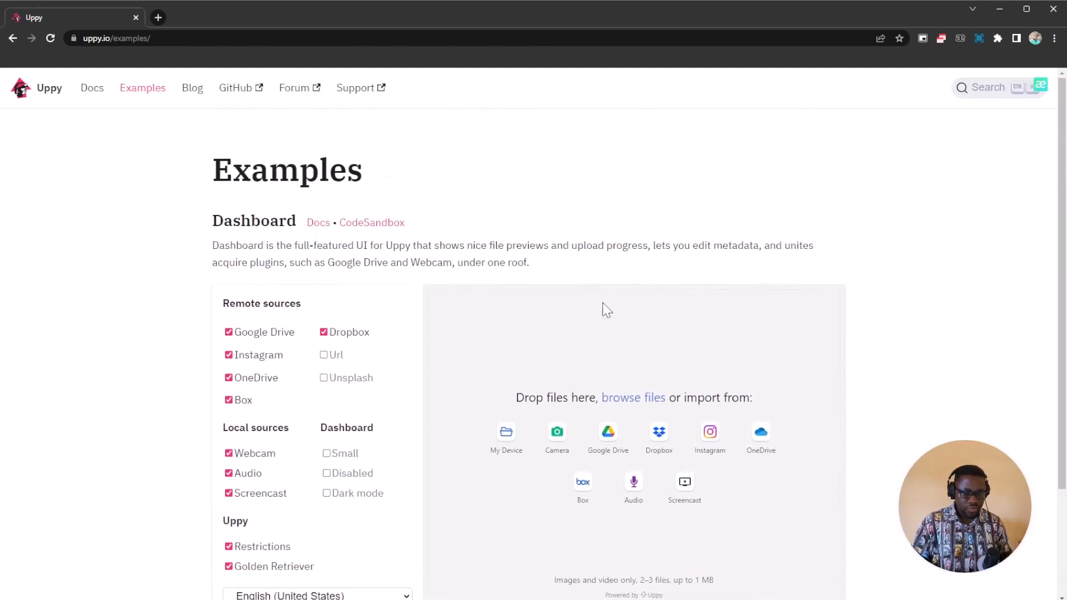
mouse_move(310, 379)
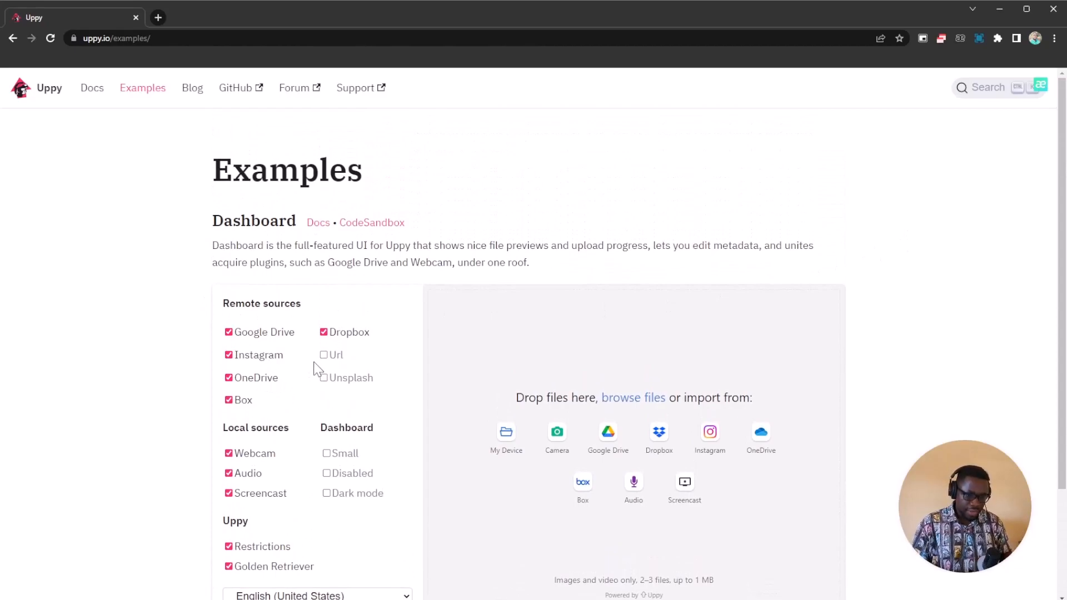
click(324, 354)
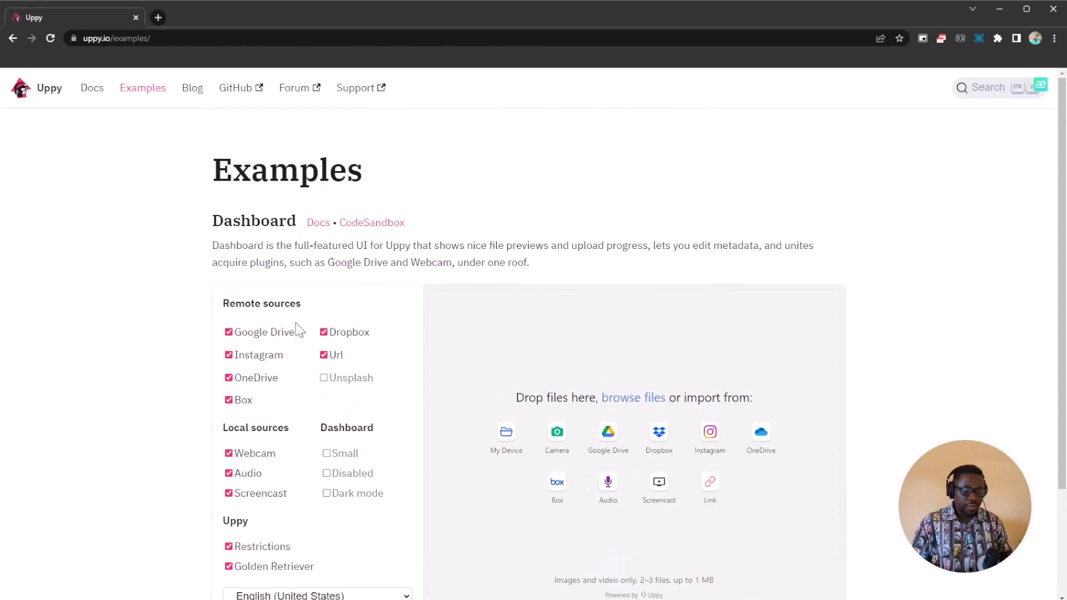
mouse_move(91, 87)
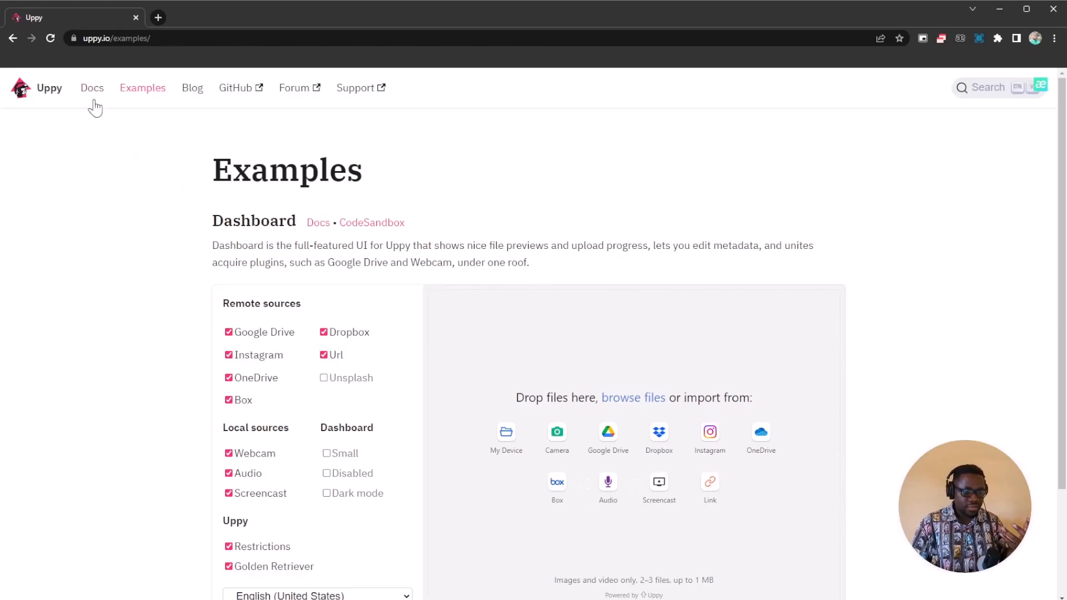
Step: Open Docs Quick start and expand Guides, User interfaces and Elements in the sidebar
click(92, 87)
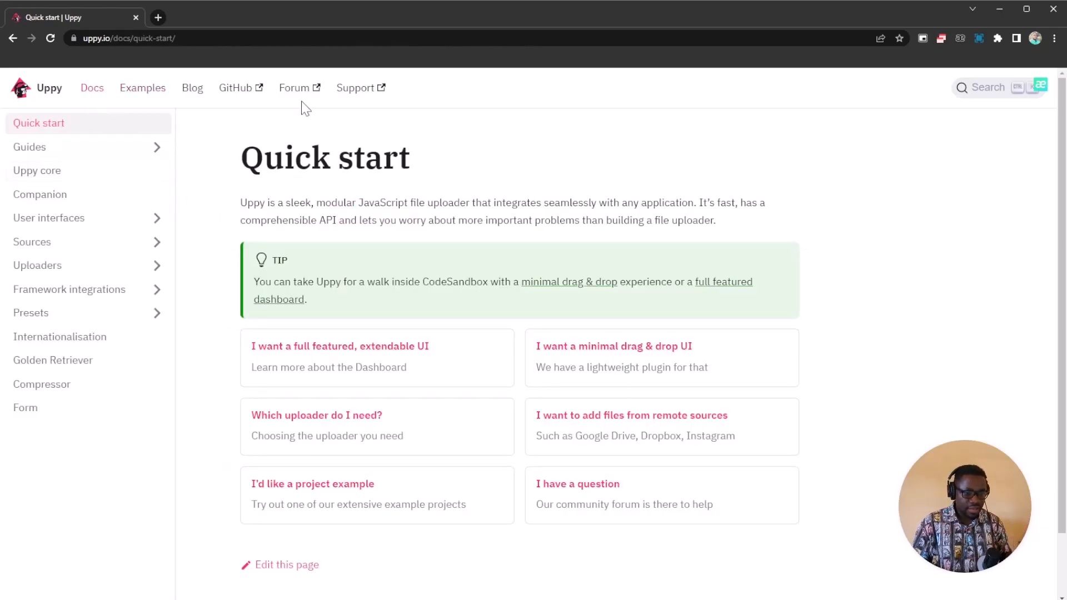
click(30, 147)
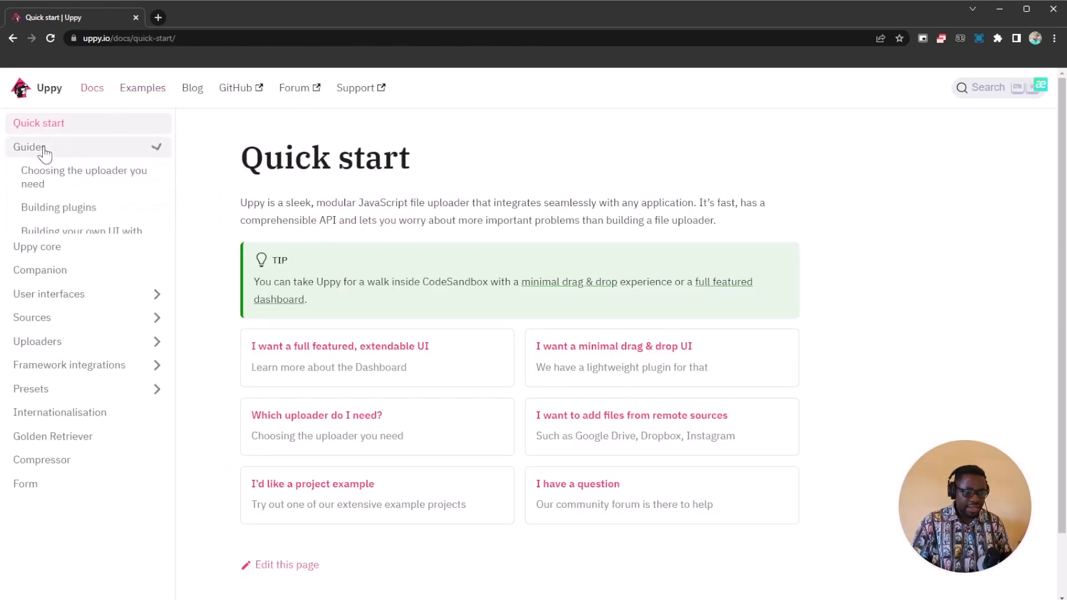
click(30, 147)
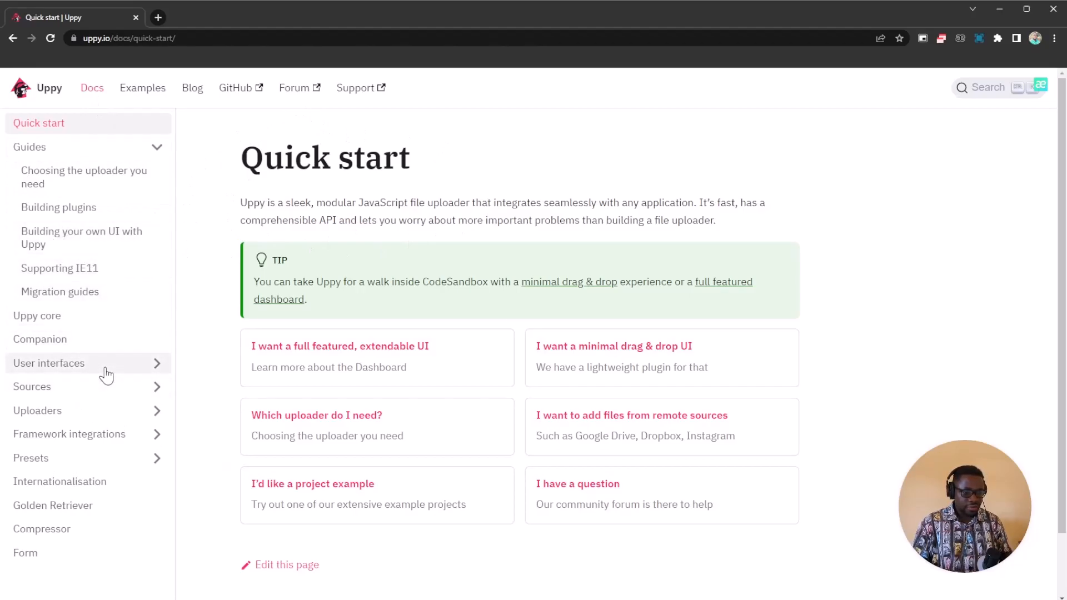
click(48, 363)
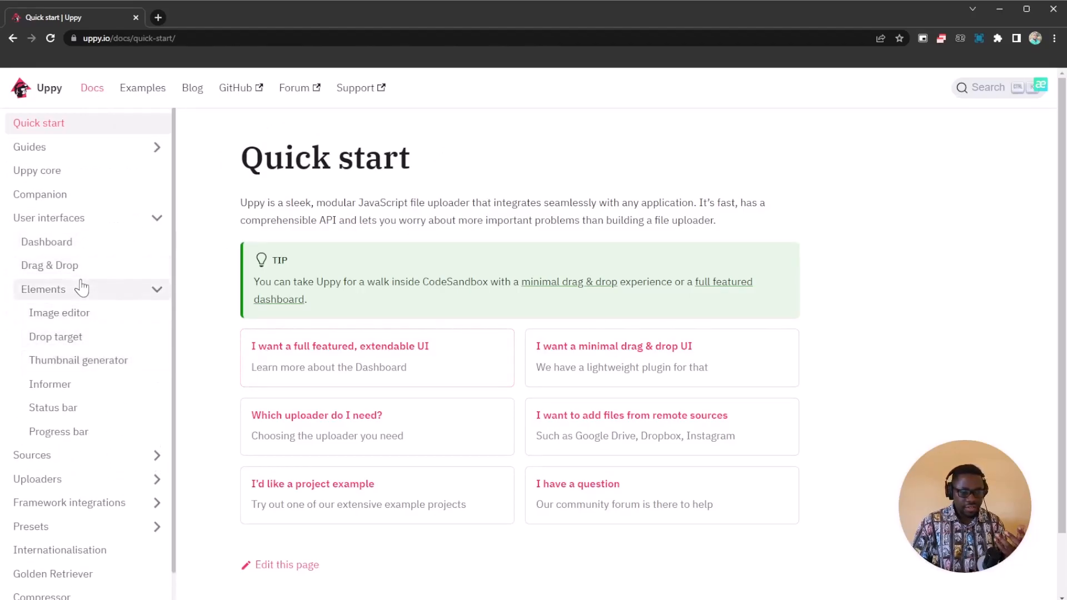
mouse_move(149, 126)
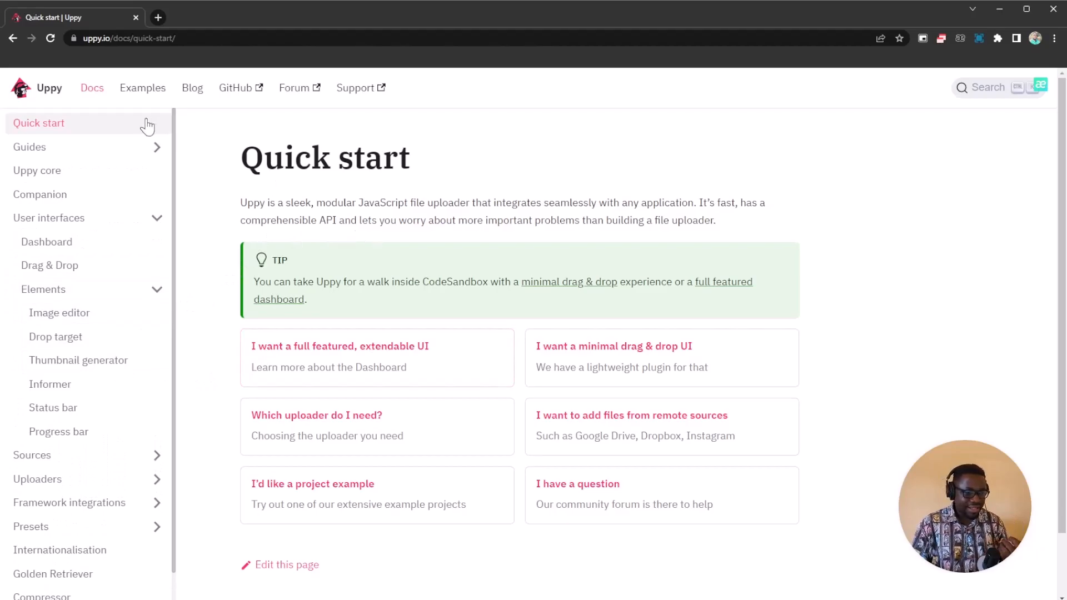
Step: Go back to the Uppy homepage via the top-left logo
click(49, 88)
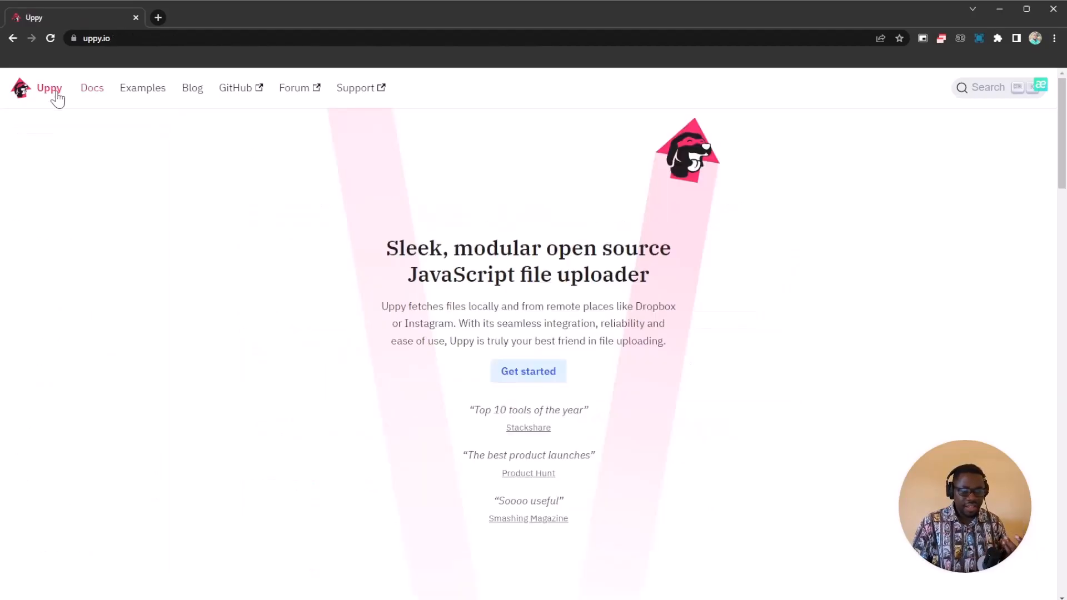
mouse_move(216, 270)
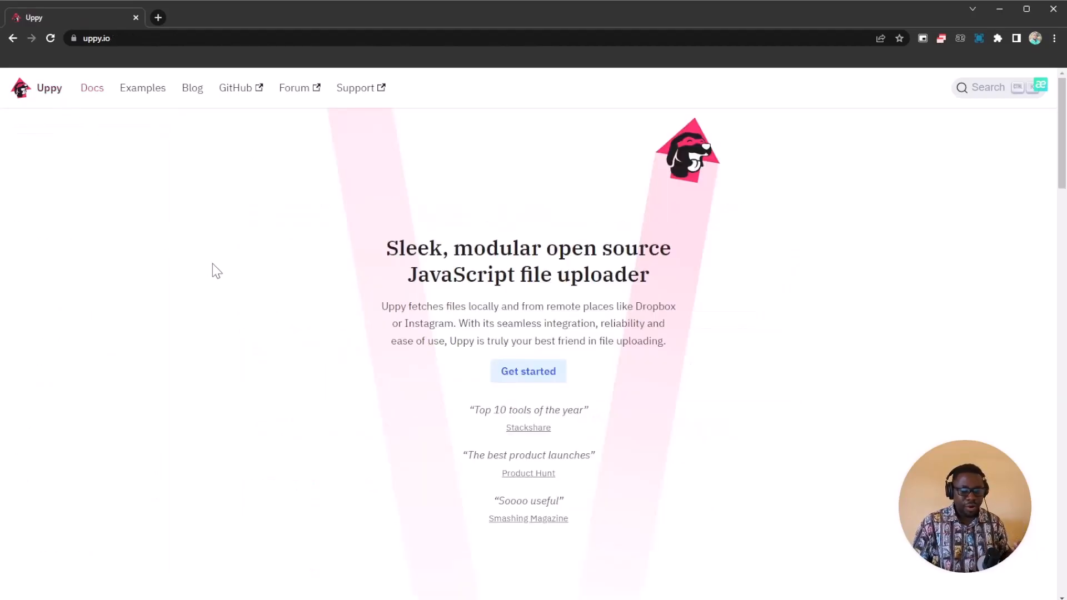
mouse_move(363, 275)
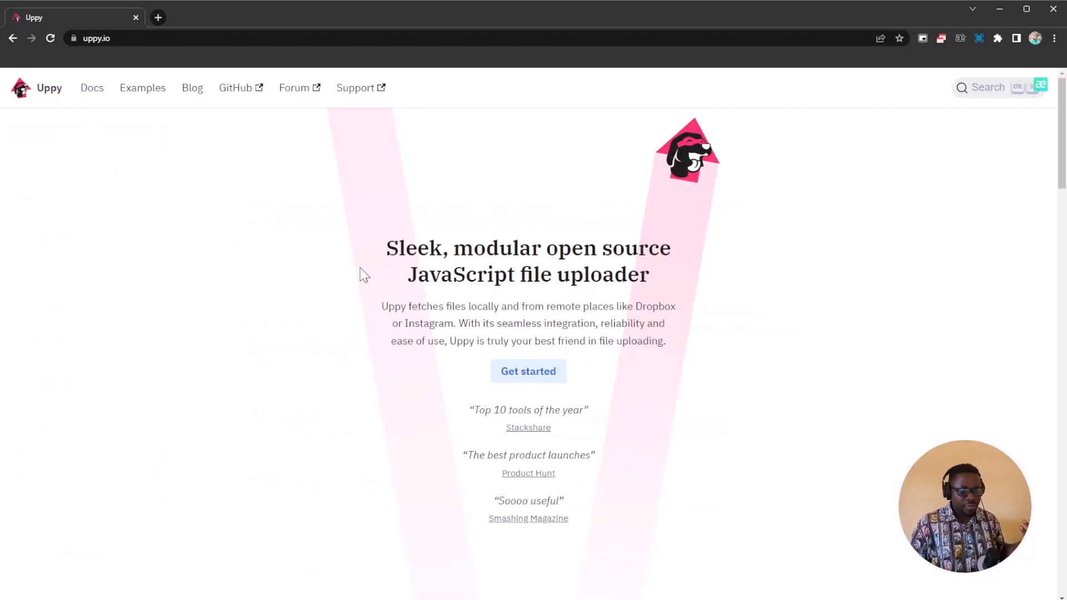